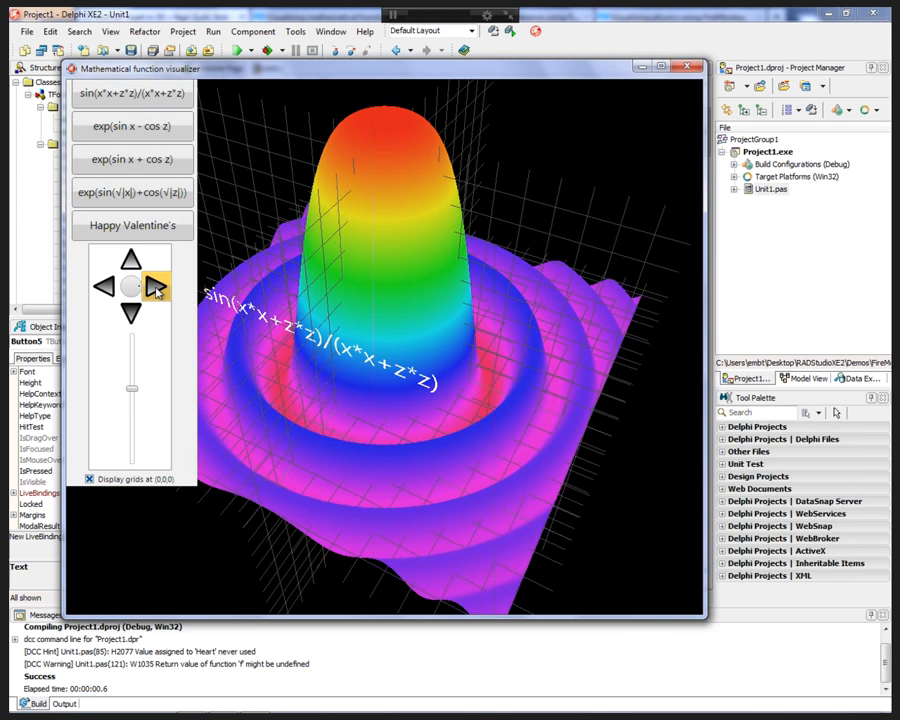
# Uncheck 'Display grids at (0,0)' and rotate the sin(x*x+z*z)/(x*x+z*z) surface to several orientations.
pyautogui.click(156, 287)
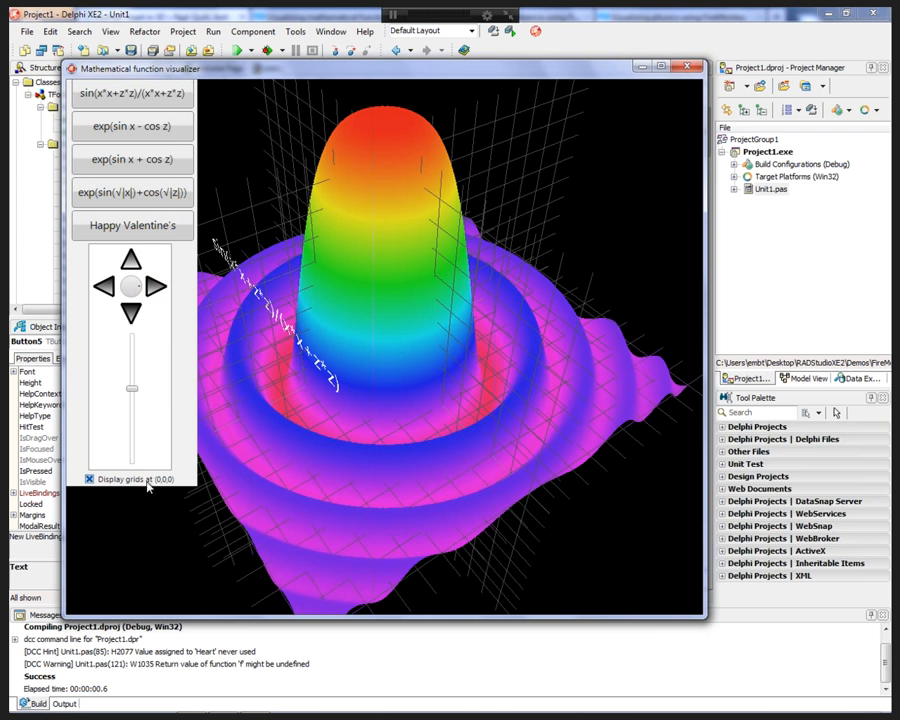
pyautogui.click(104, 287)
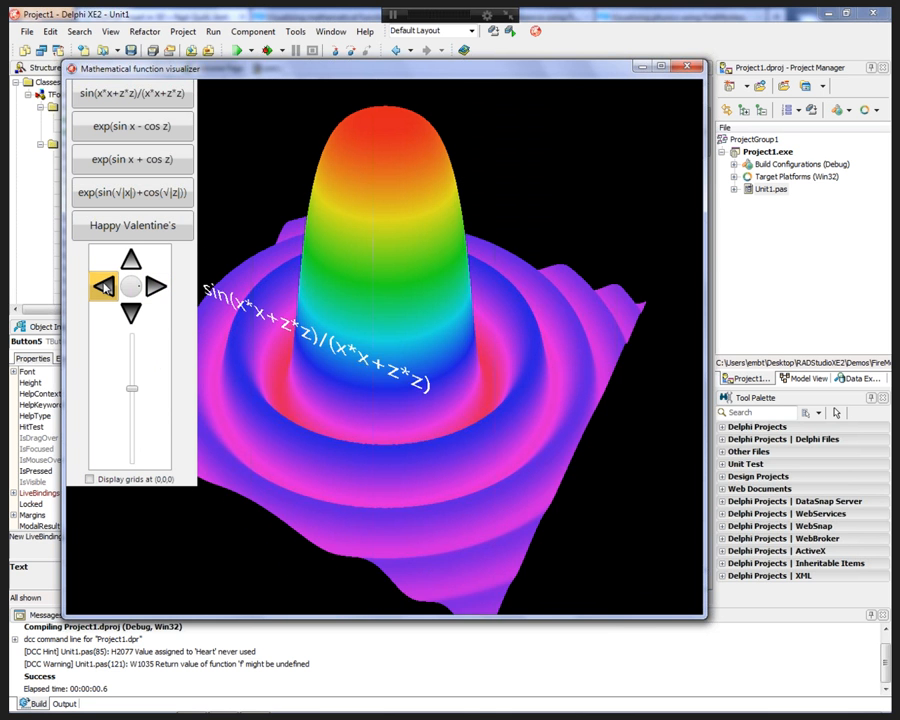
pyautogui.click(131, 260)
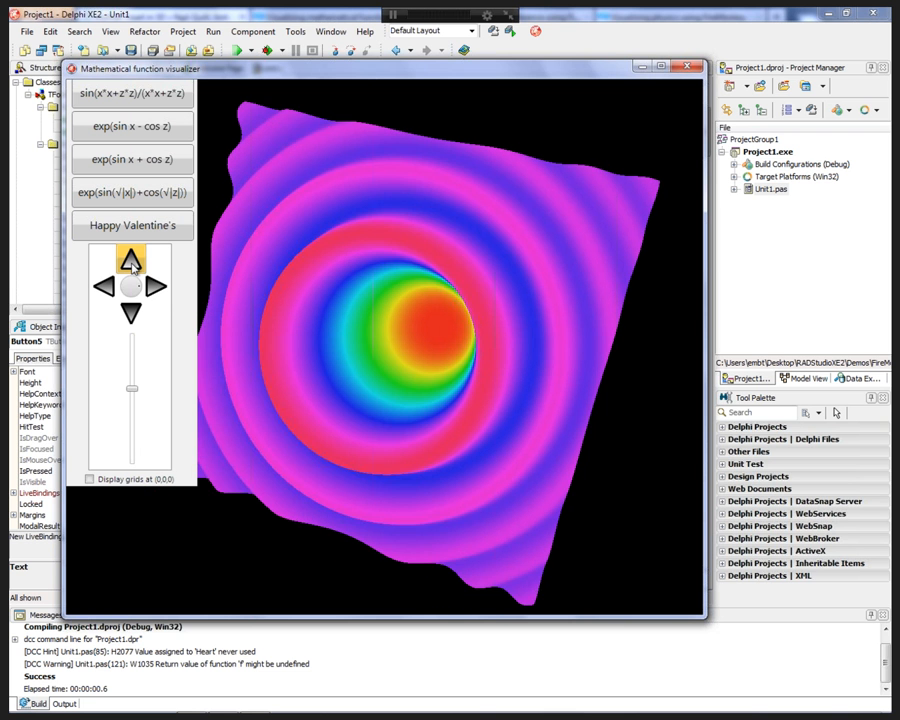
pyautogui.click(157, 287)
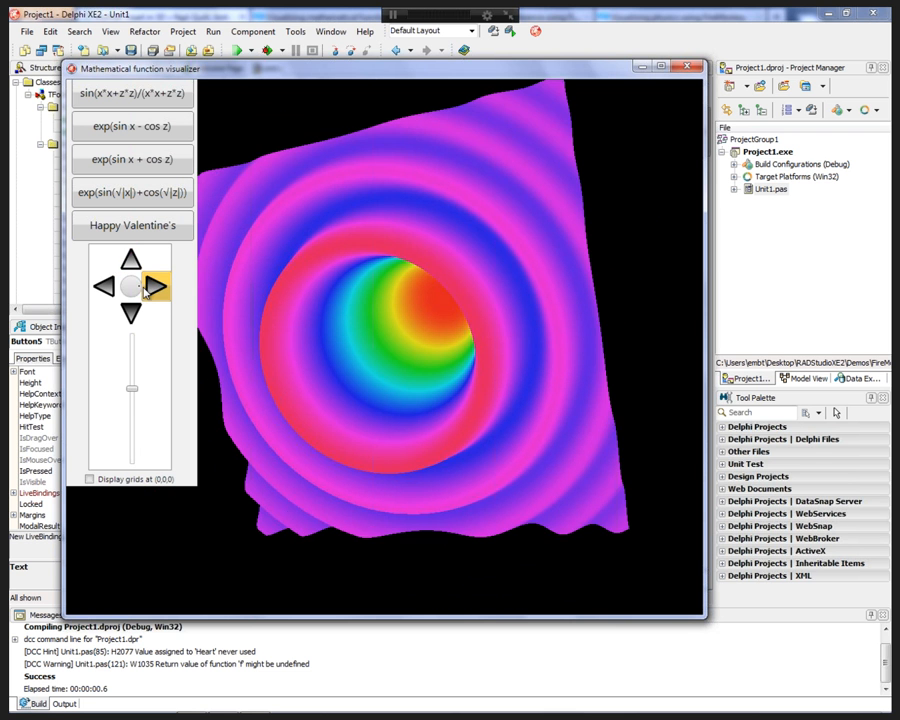
pyautogui.click(155, 287)
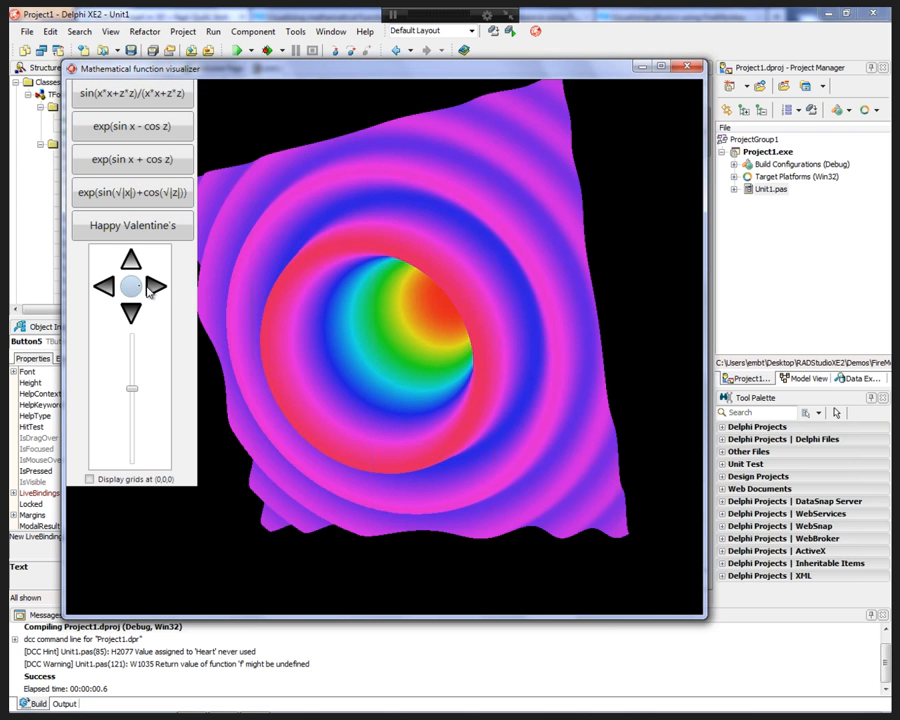
pyautogui.click(154, 287)
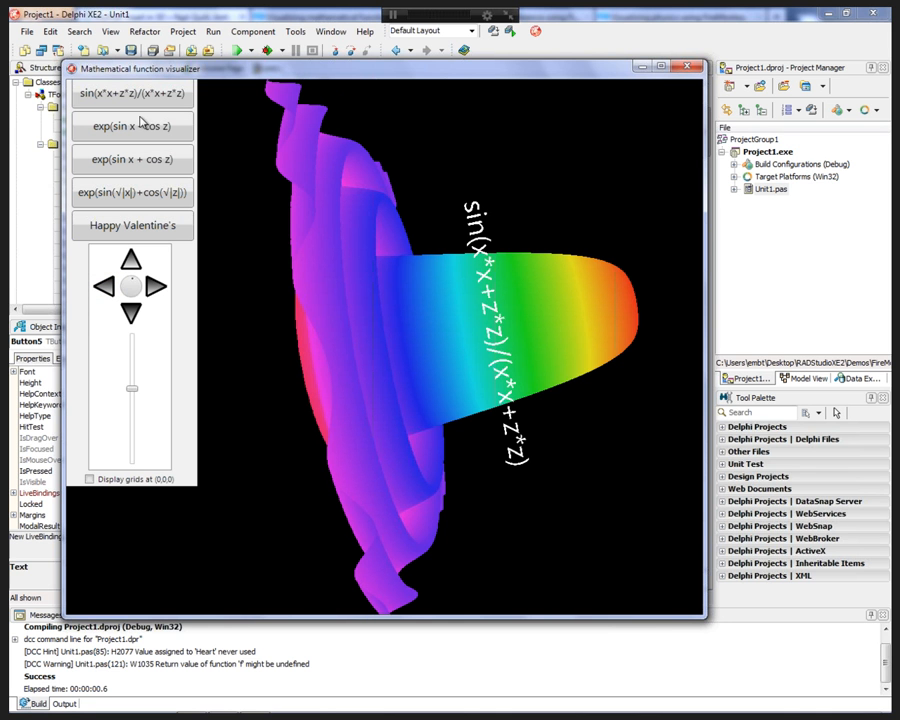
# Plot exp(sin x - cos z), then switch to exp(sin(√|x|)+cos(√|z|)).
pyautogui.click(131, 125)
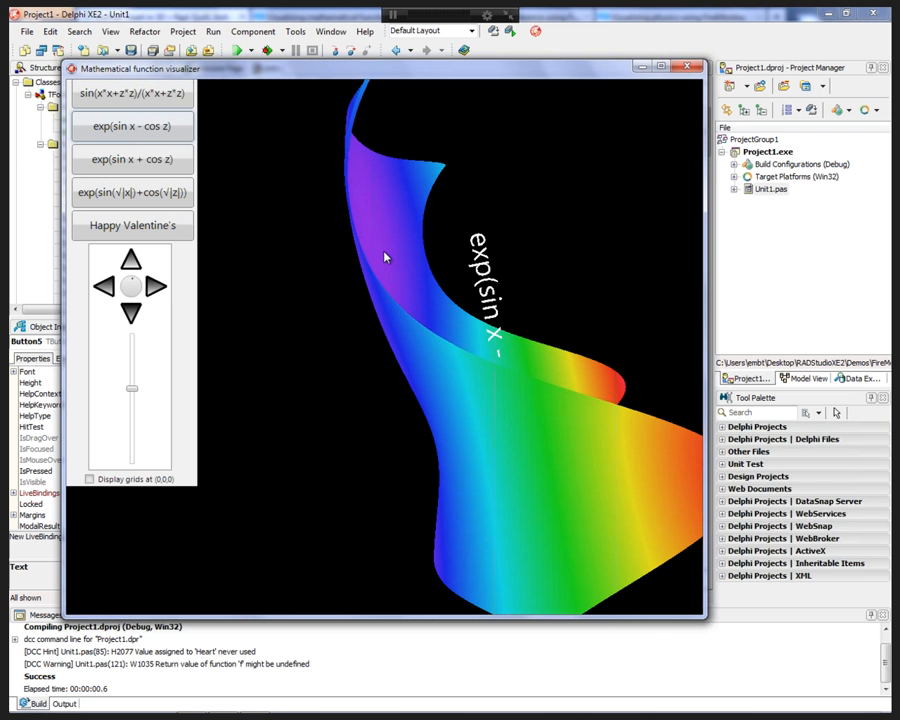
pyautogui.click(103, 287)
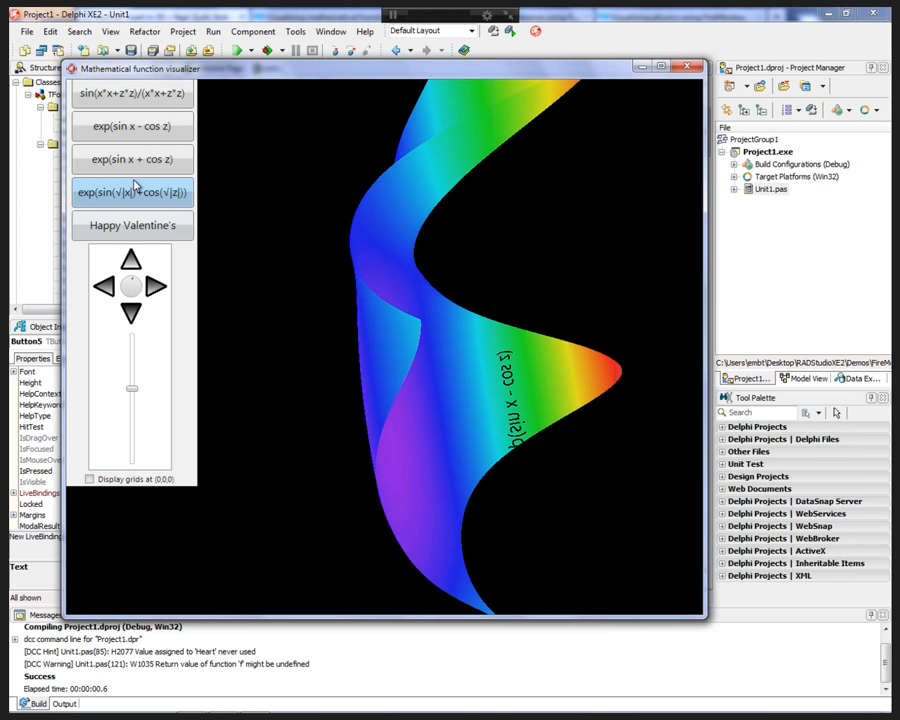
pyautogui.click(104, 287)
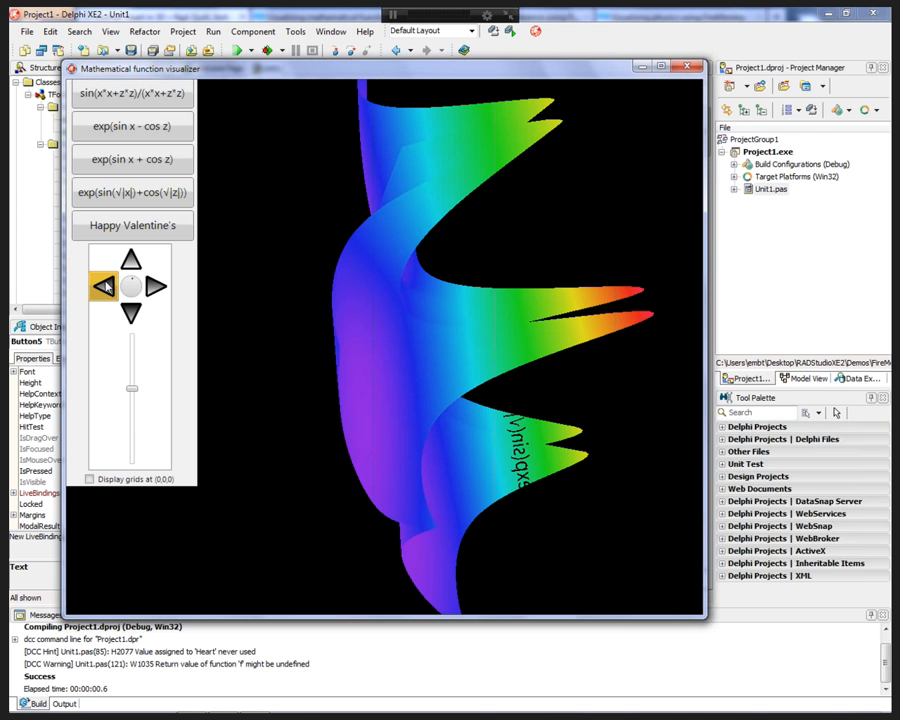
# Rotate and tilt the exp(sin(√|x|)+cos(√|z|)) surface to inspect its peaks.
pyautogui.click(131, 314)
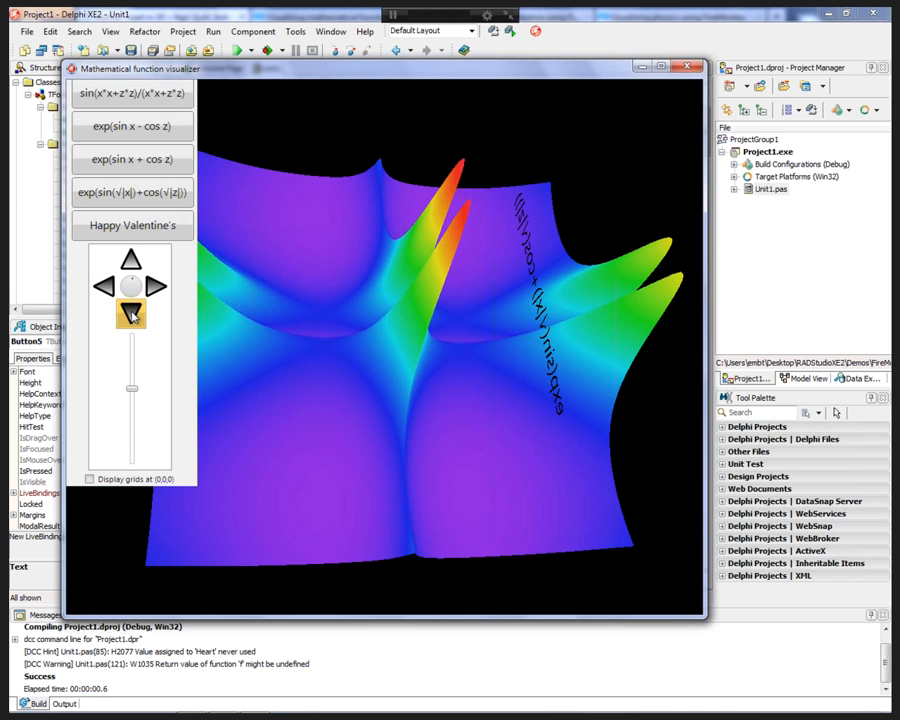
pyautogui.click(130, 258)
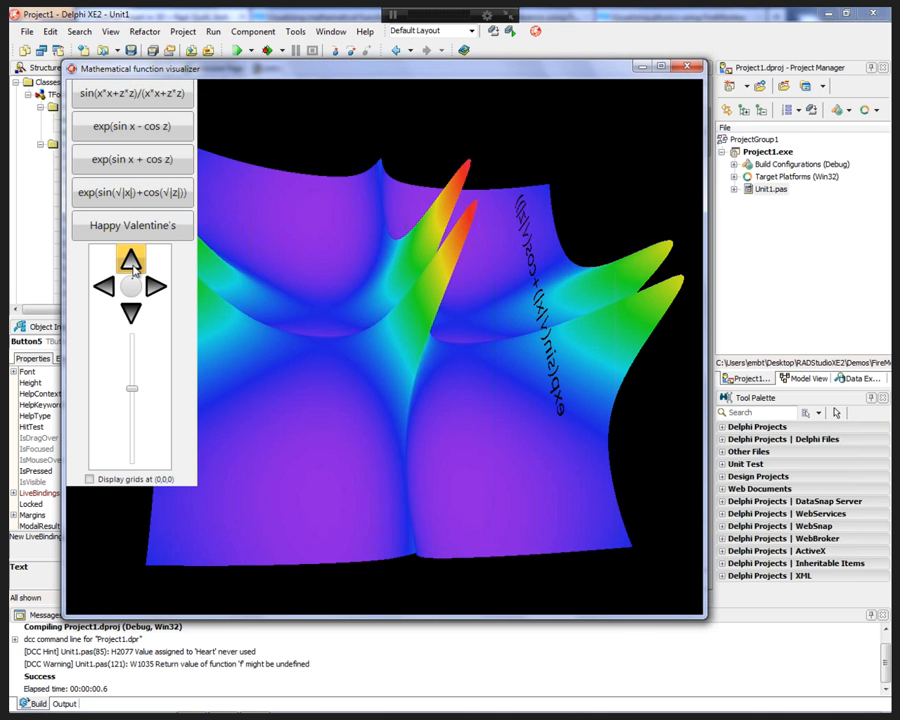
pyautogui.click(131, 258)
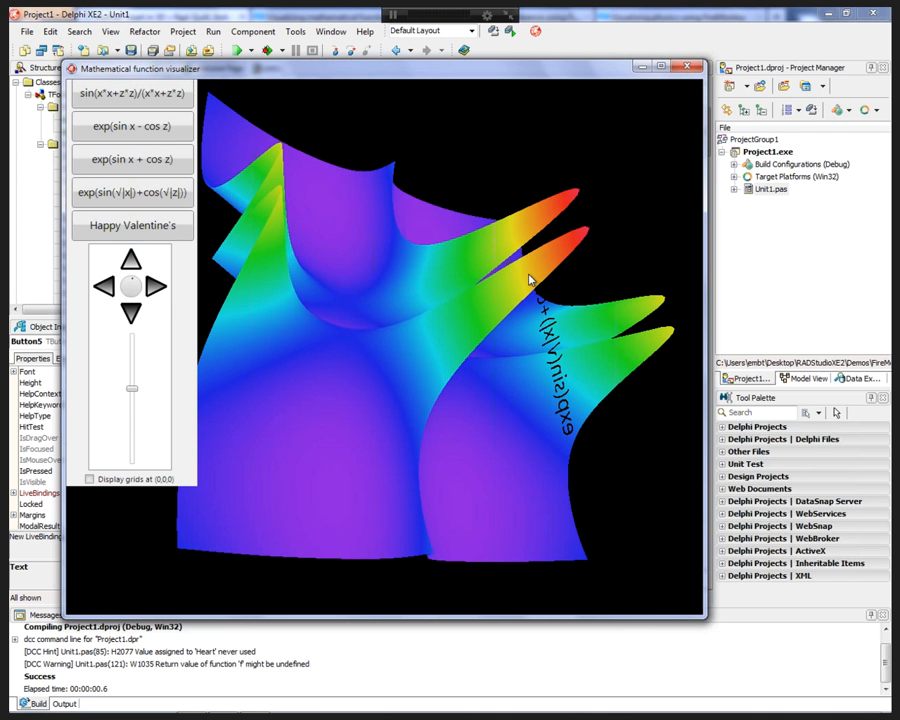
pyautogui.click(155, 287)
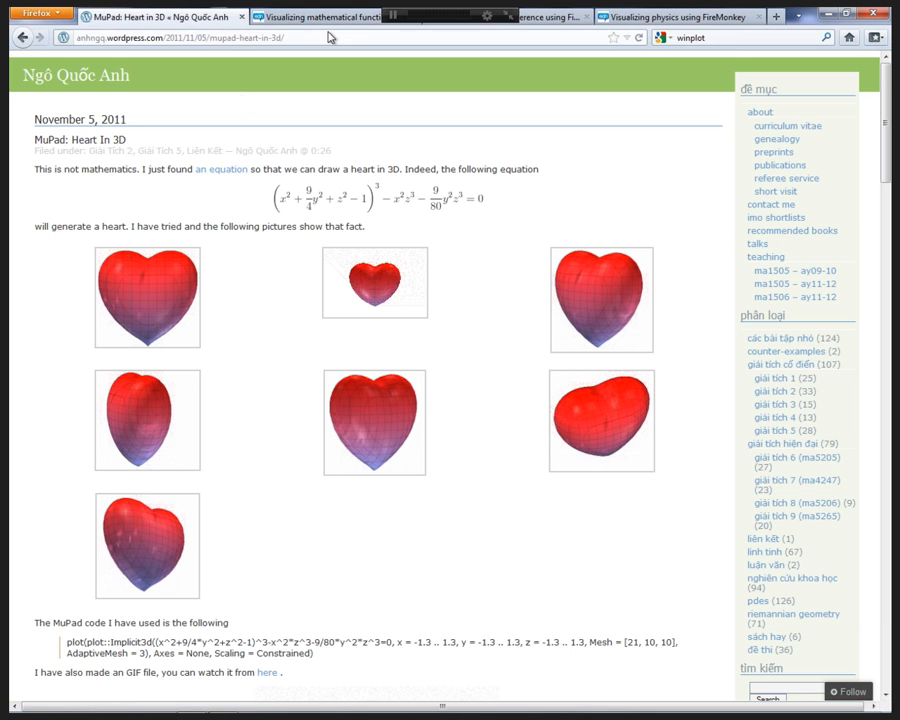
# Switch to the 'Visualizing mathematical functions' article and scroll to 'Generating the mesh'.
pyautogui.click(320, 17)
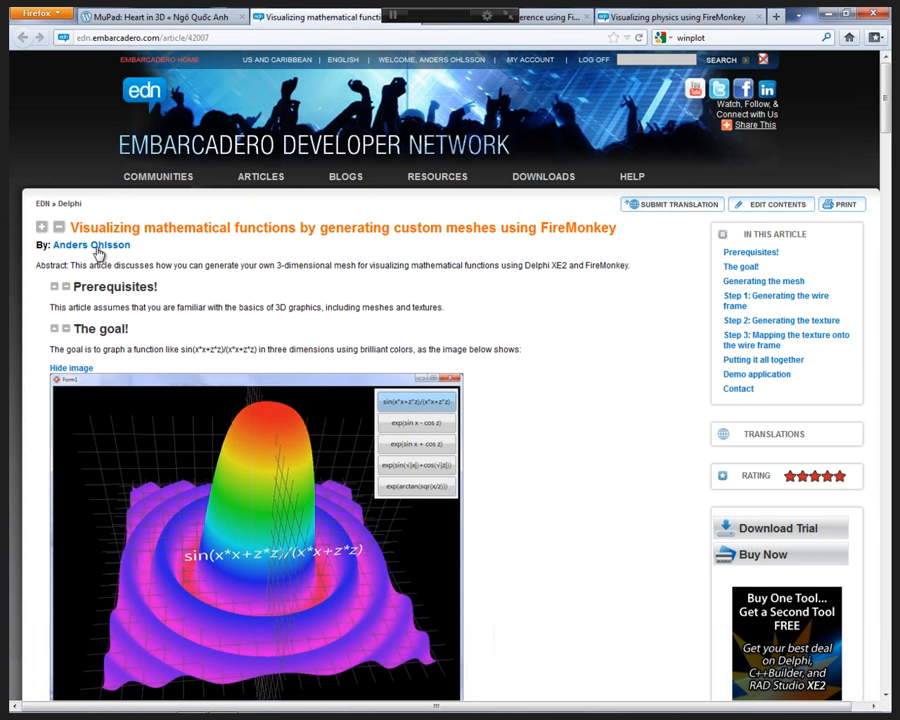
pyautogui.moveTo(388, 254)
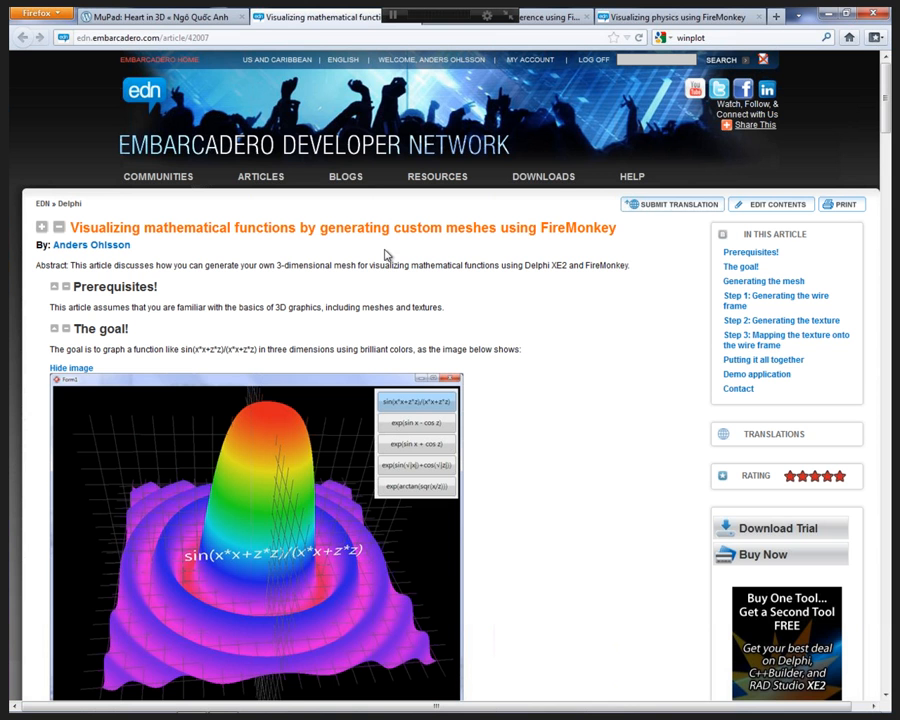
pyautogui.moveTo(843, 217)
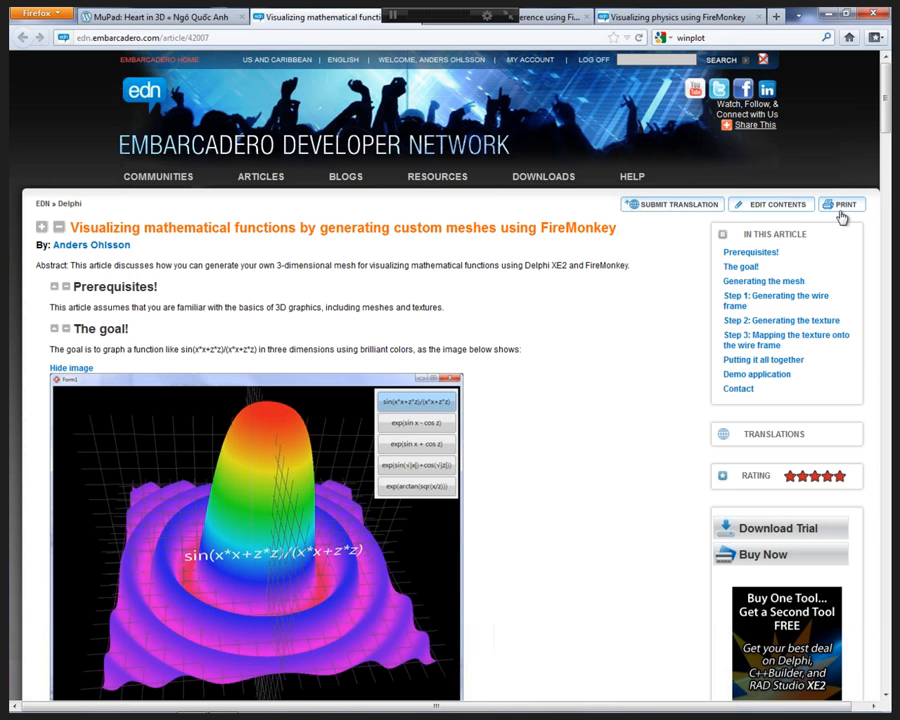
pyautogui.moveTo(520, 301)
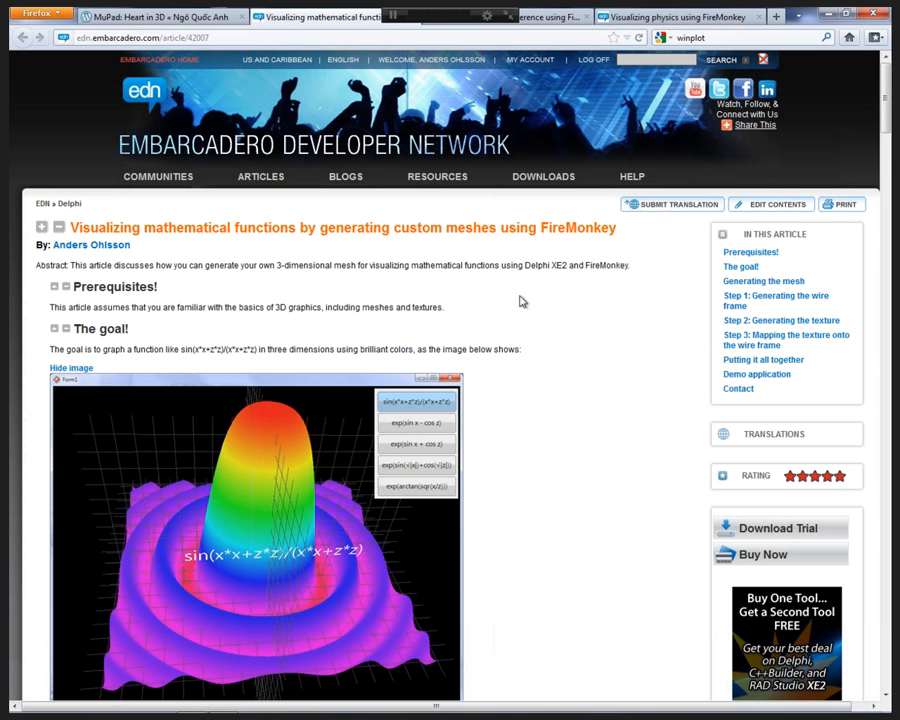
pyautogui.scroll(-3)
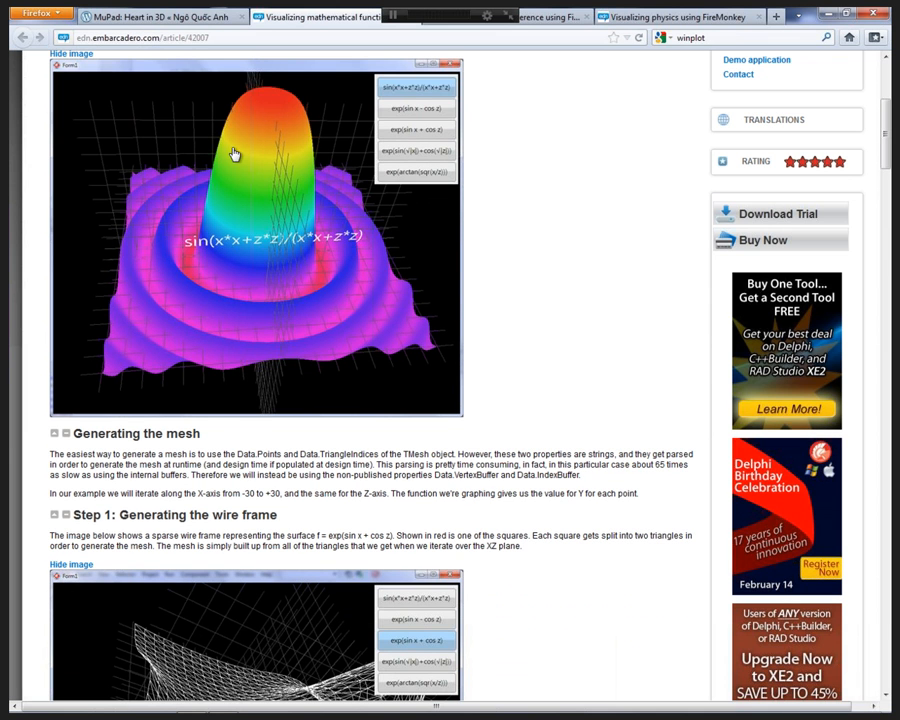
pyautogui.moveTo(337, 355)
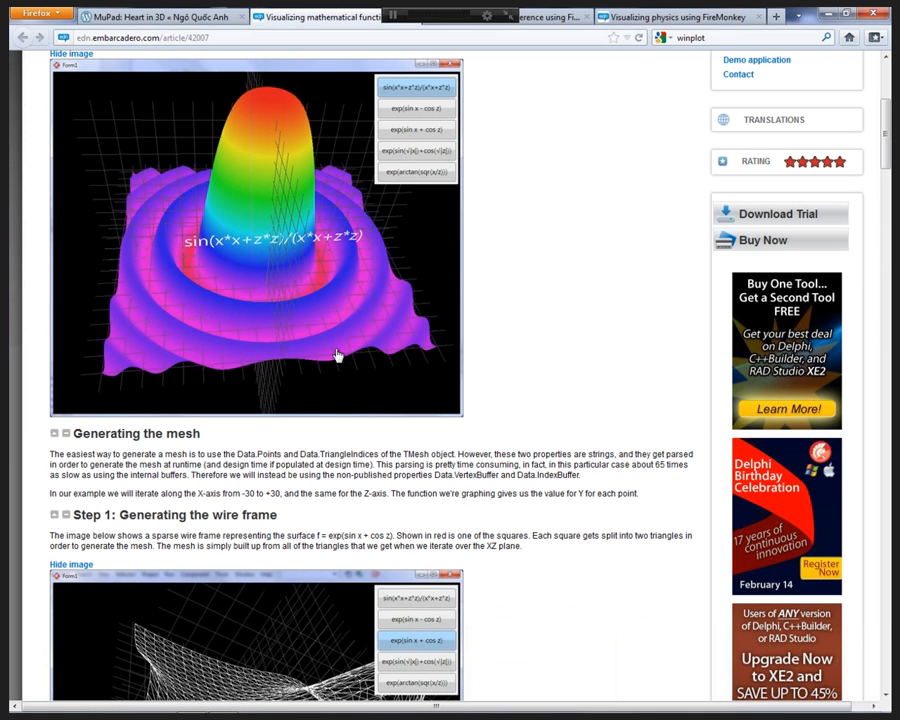
pyautogui.moveTo(534, 283)
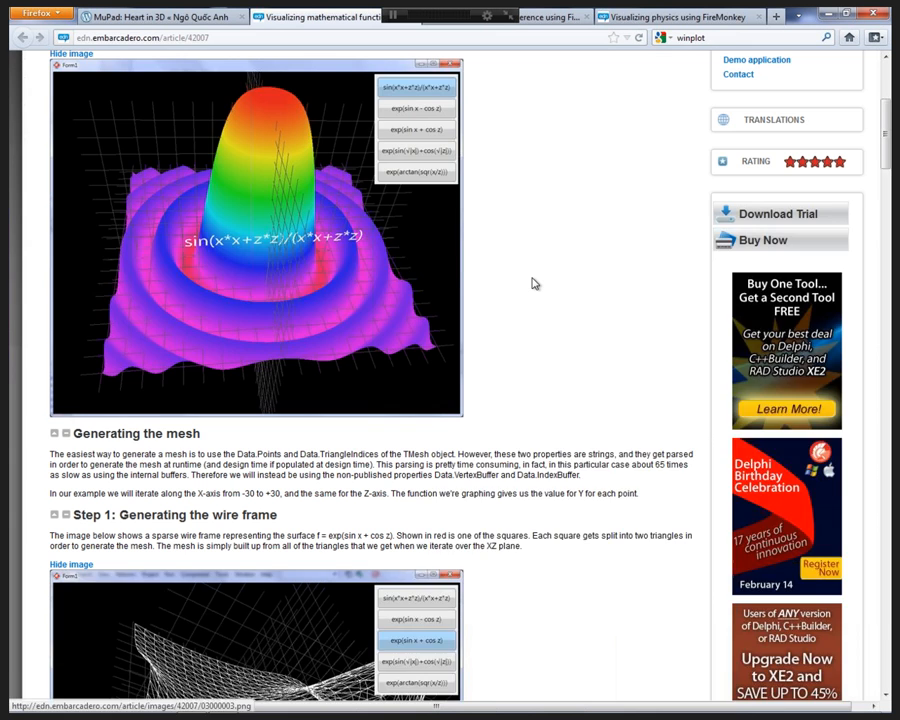
# Scroll down to the exp(sin x + cos z) wire-frame image and P0–P3 square diagram.
pyautogui.scroll(-3)
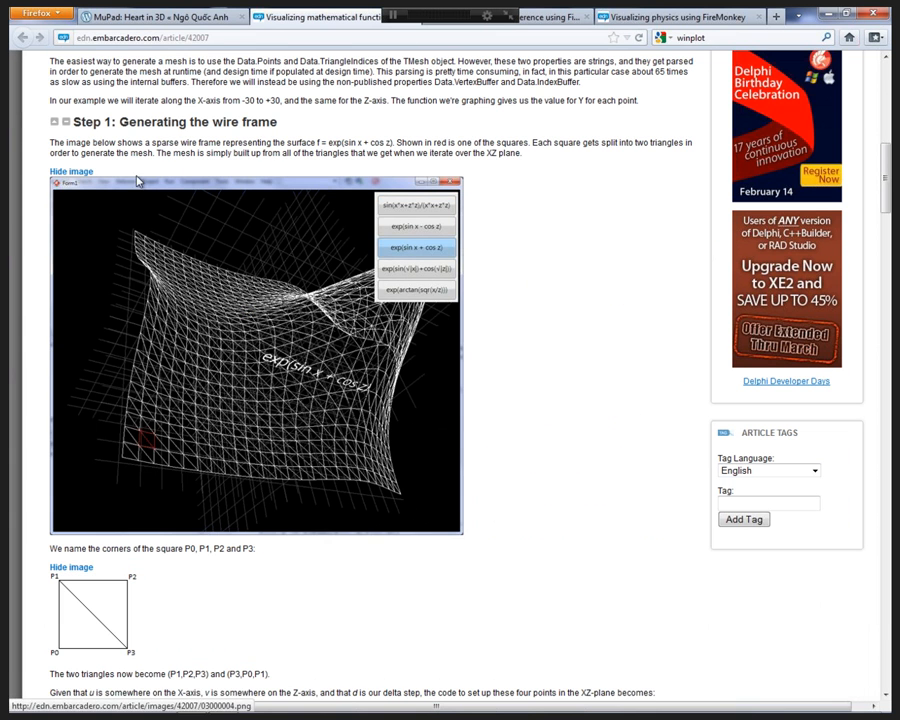
pyautogui.moveTo(104, 474)
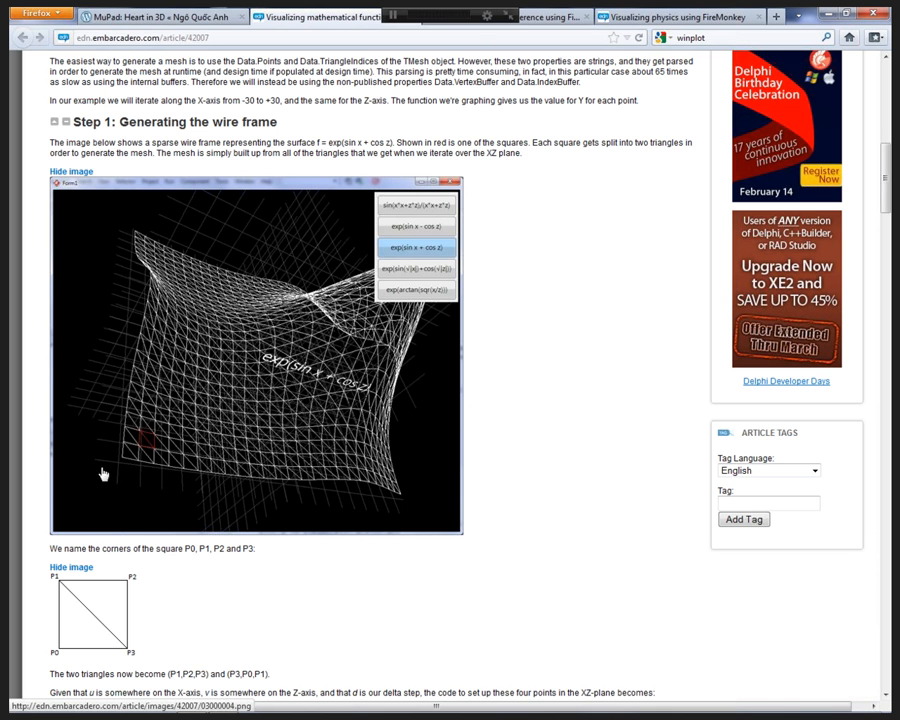
pyautogui.moveTo(135, 474)
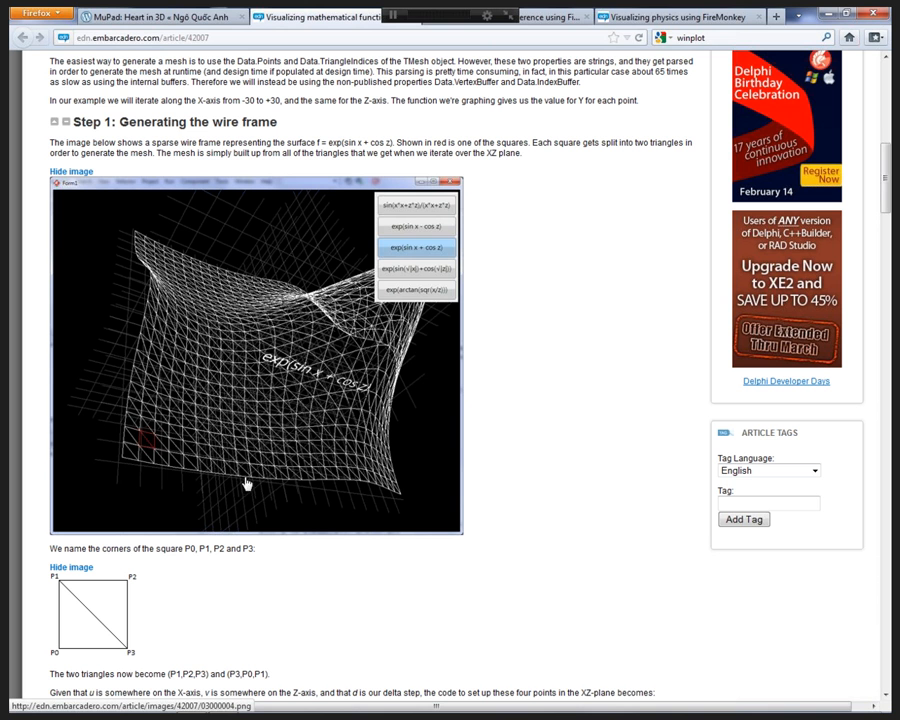
pyautogui.moveTo(140, 452)
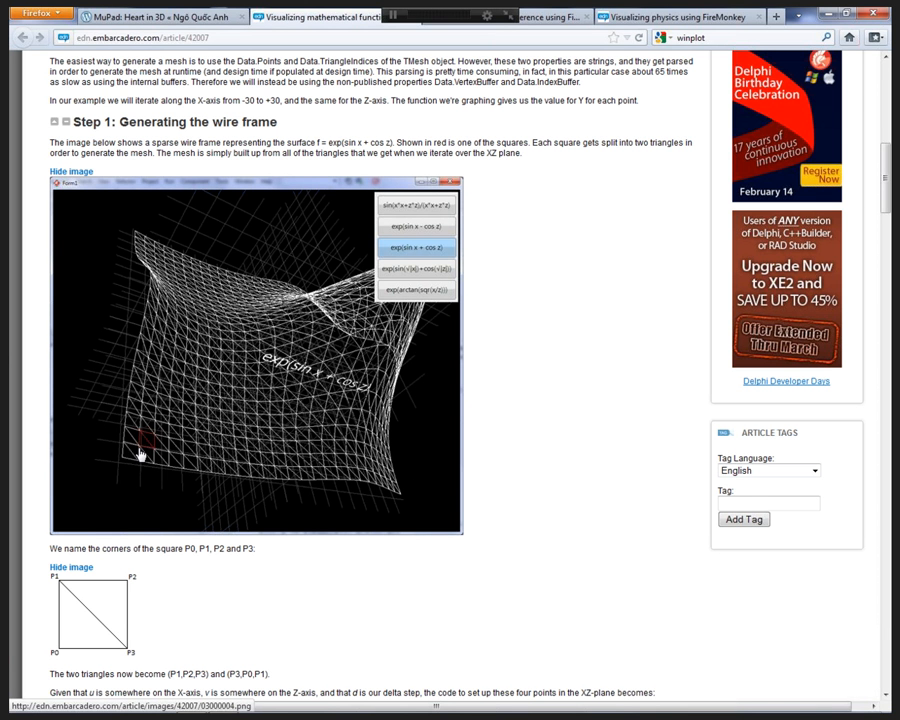
pyautogui.moveTo(150, 452)
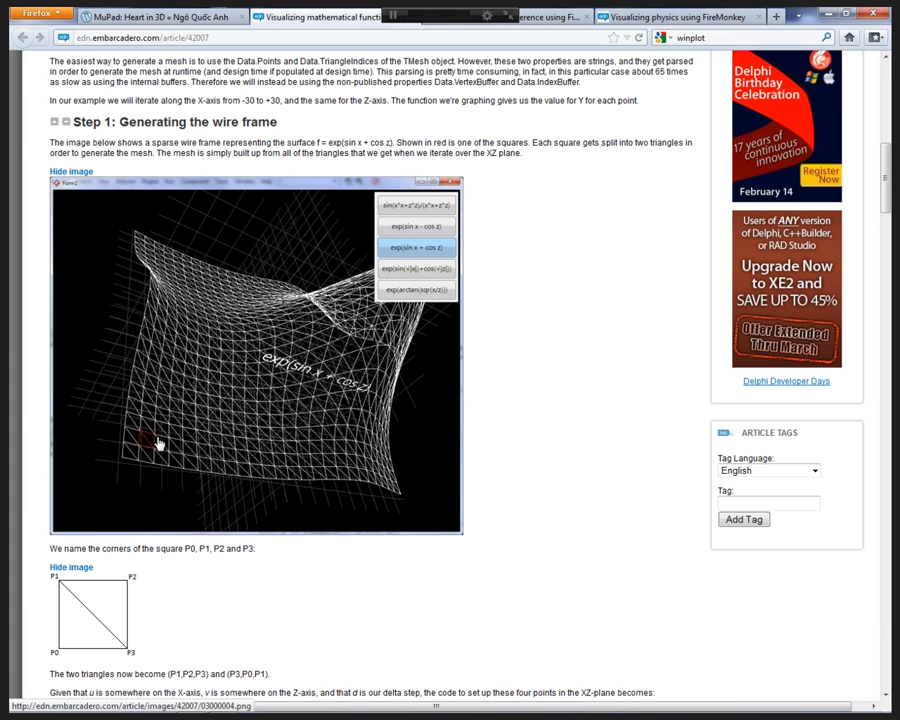
pyautogui.moveTo(155, 453)
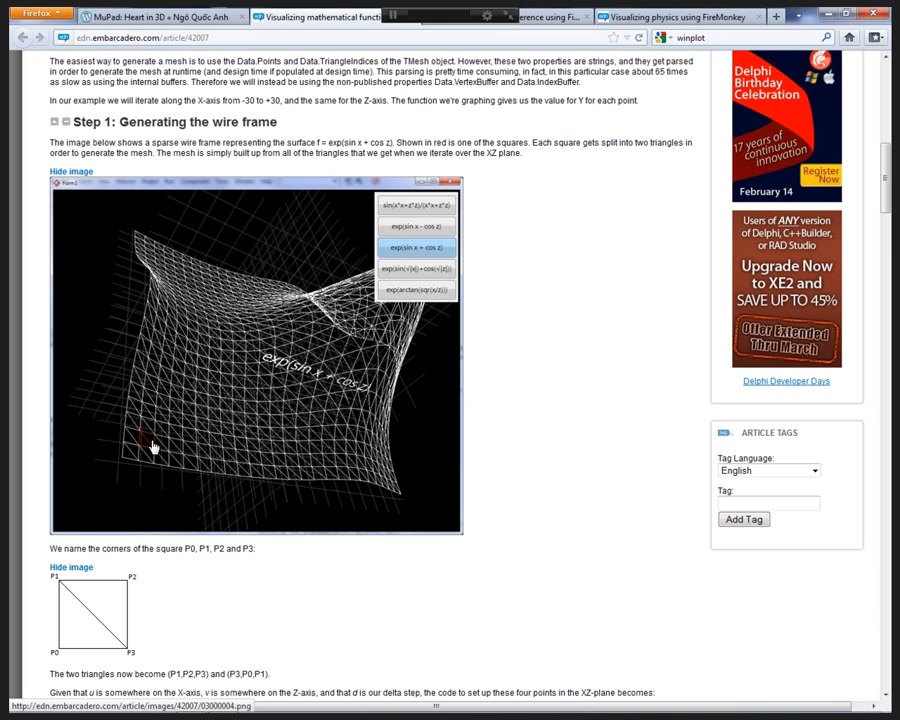
pyautogui.moveTo(328, 375)
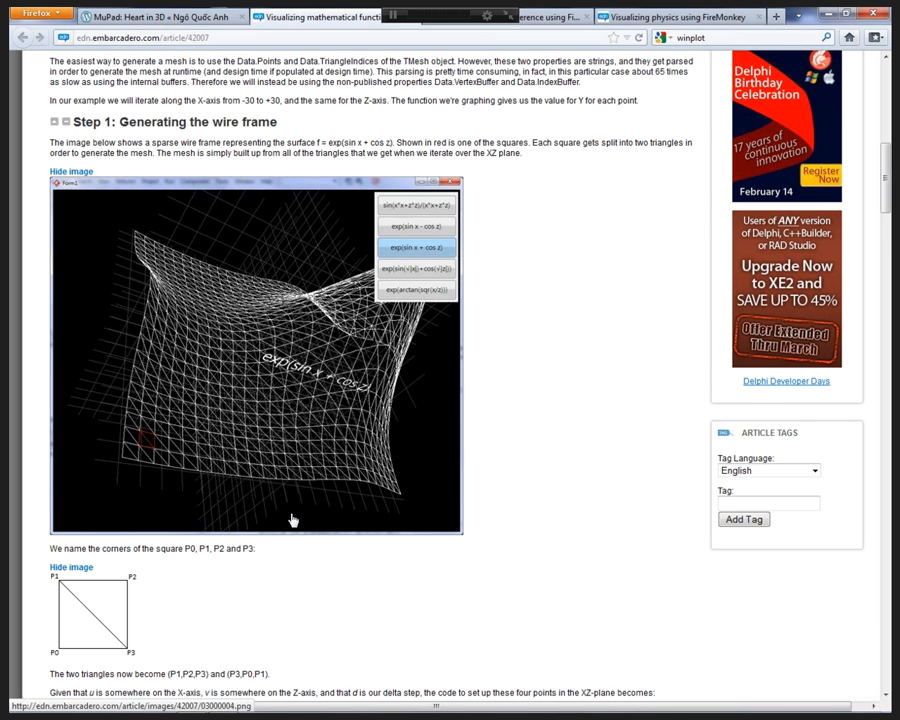
pyautogui.scroll(-3)
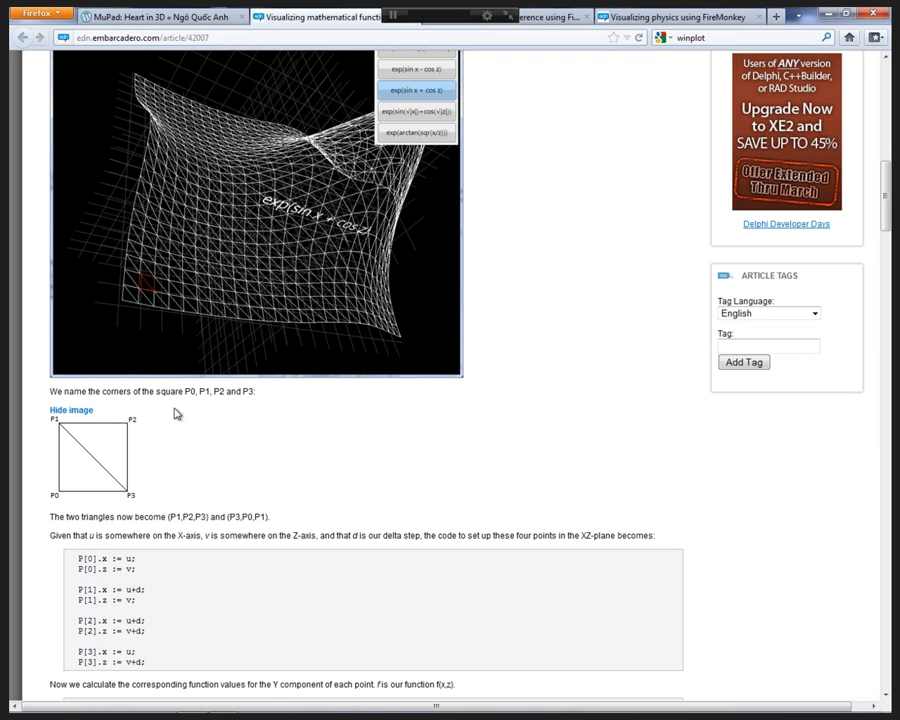
pyautogui.moveTo(186, 222)
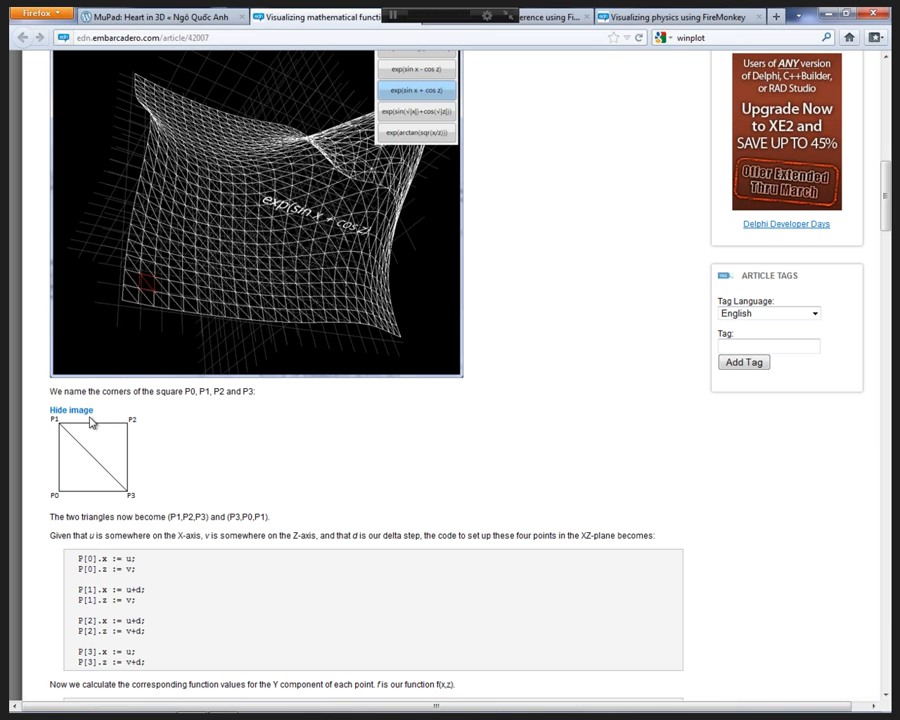
pyautogui.moveTo(117, 420)
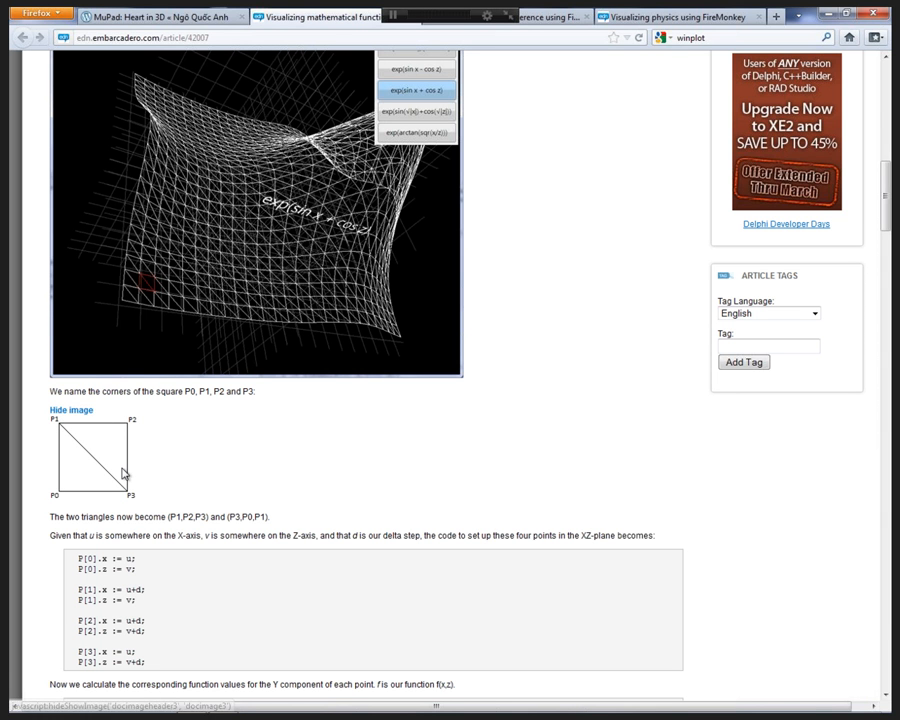
pyautogui.moveTo(177, 516)
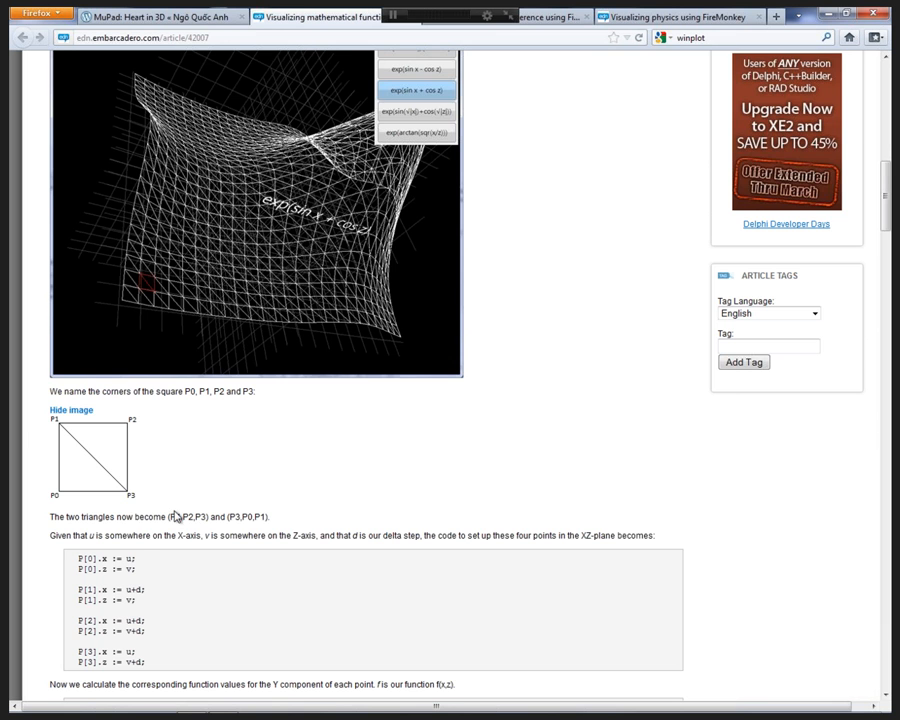
pyautogui.scroll(-3)
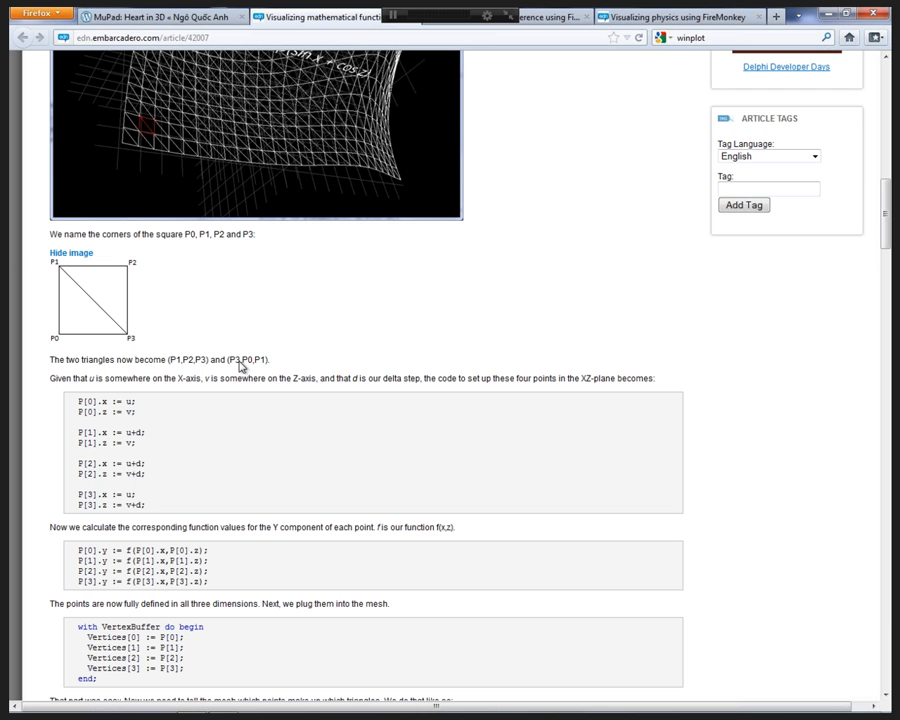
pyautogui.moveTo(260, 360)
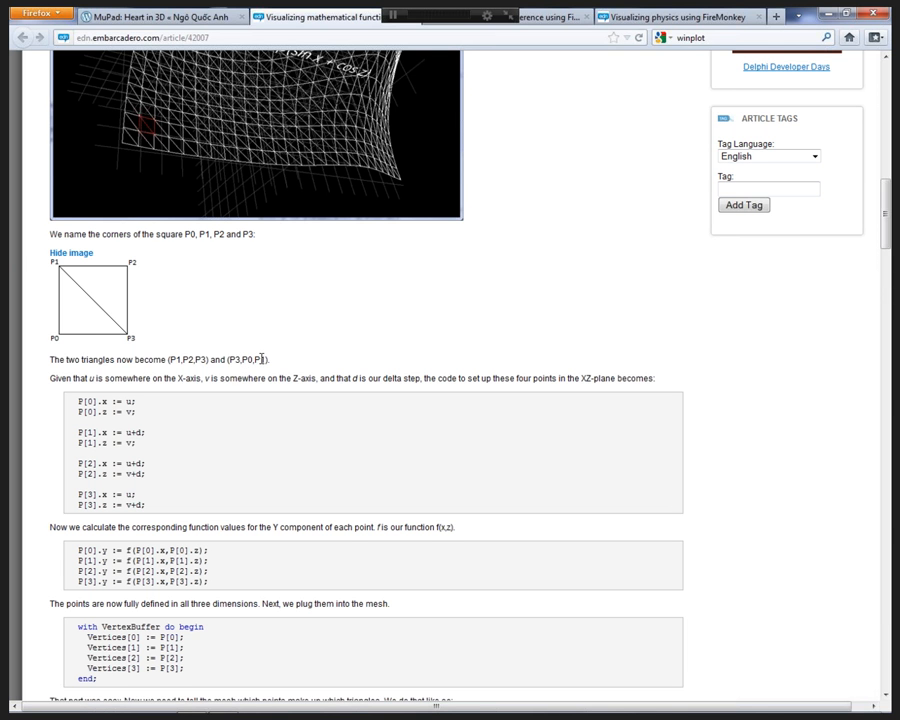
pyautogui.moveTo(198, 418)
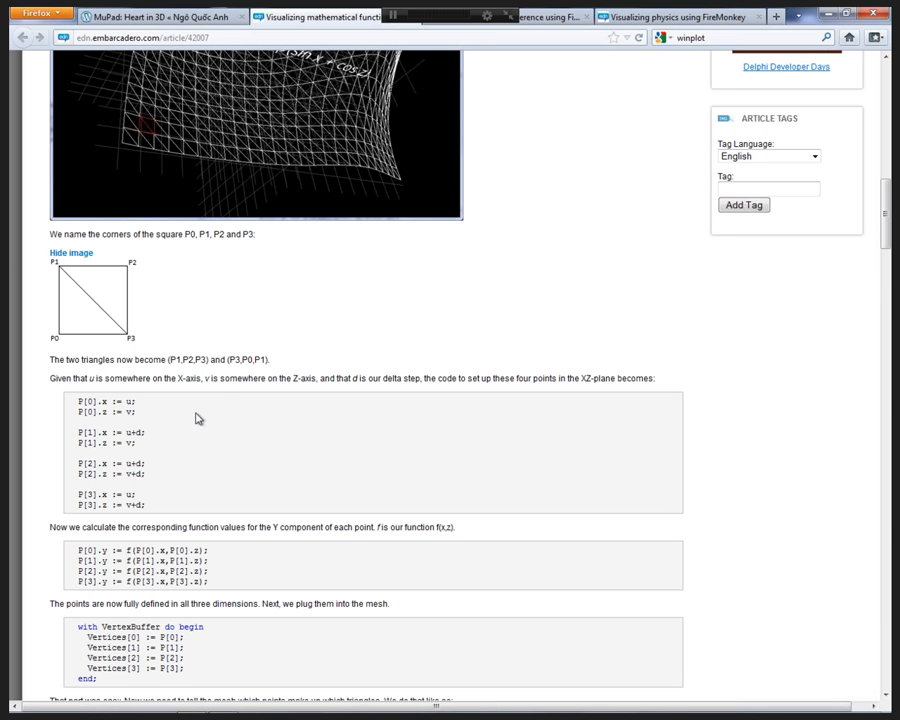
pyautogui.scroll(-3)
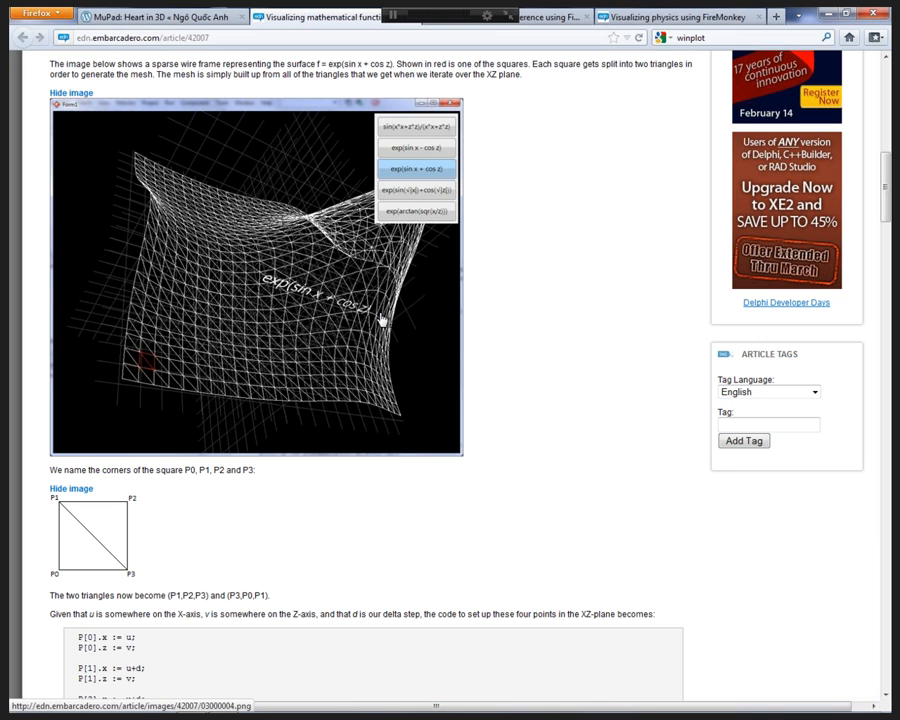
pyautogui.moveTo(270, 290)
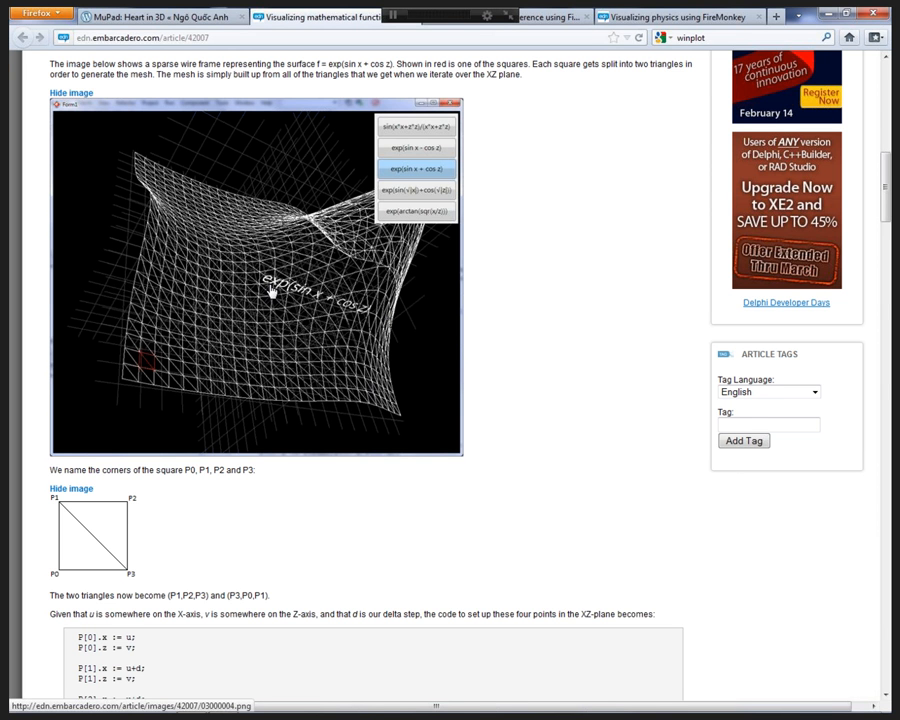
pyautogui.moveTo(348, 310)
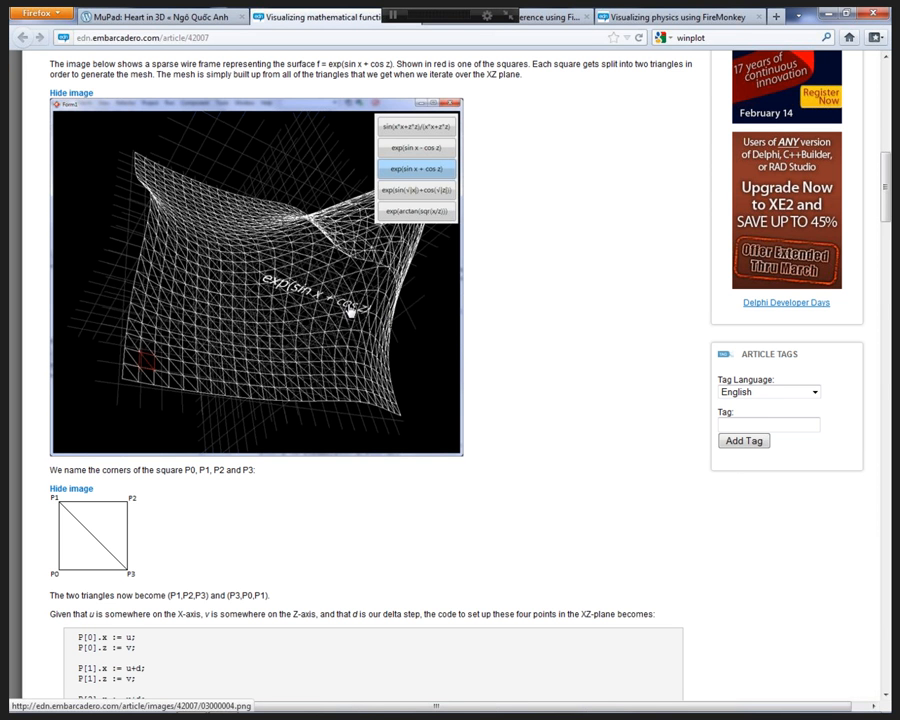
pyautogui.moveTo(330, 467)
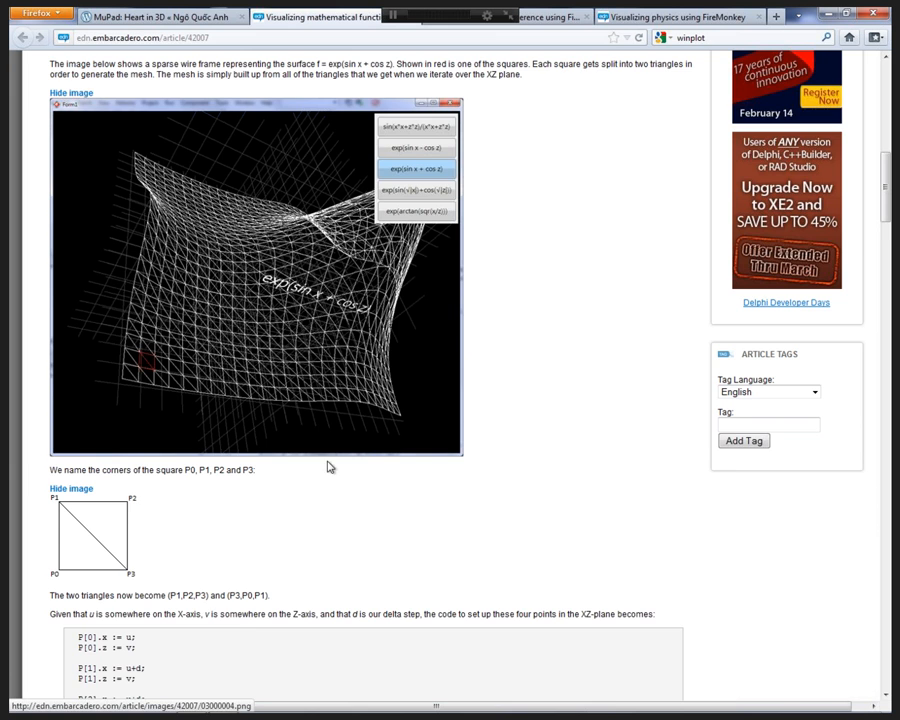
pyautogui.scroll(-3)
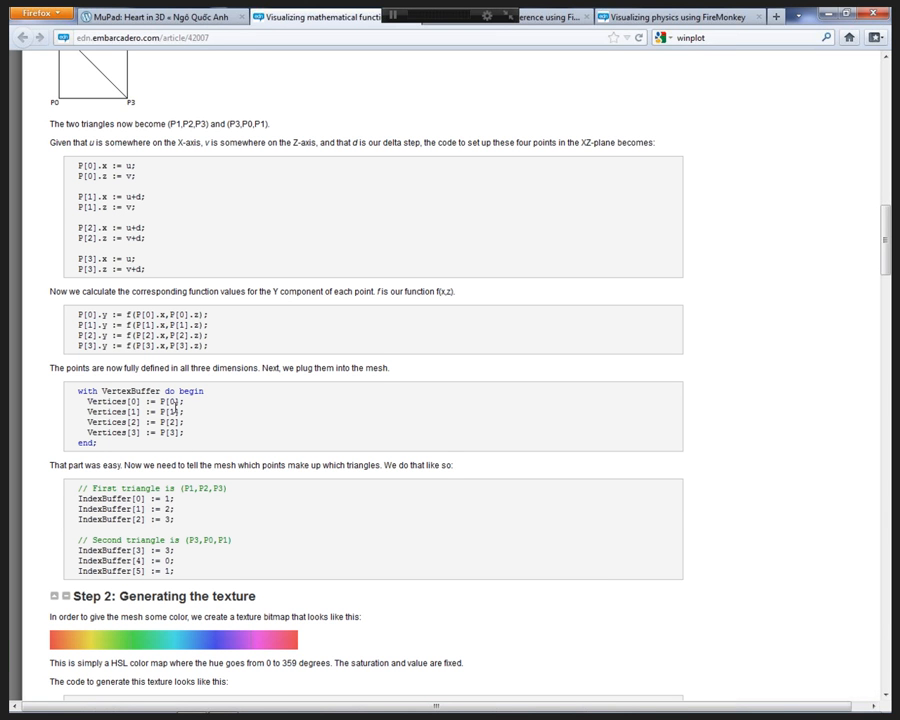
pyautogui.moveTo(186, 451)
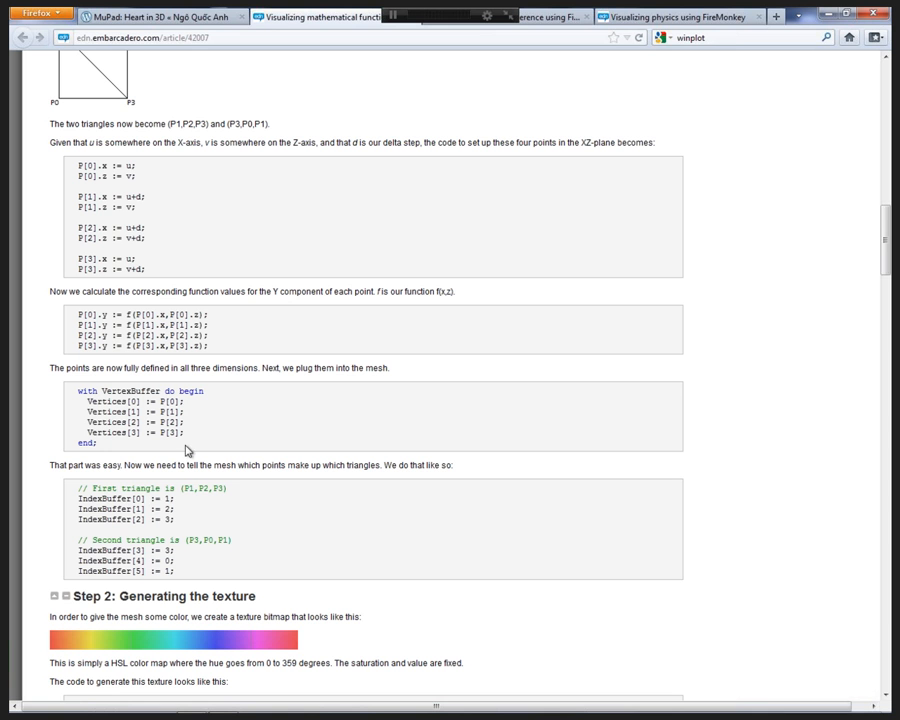
pyautogui.moveTo(320, 490)
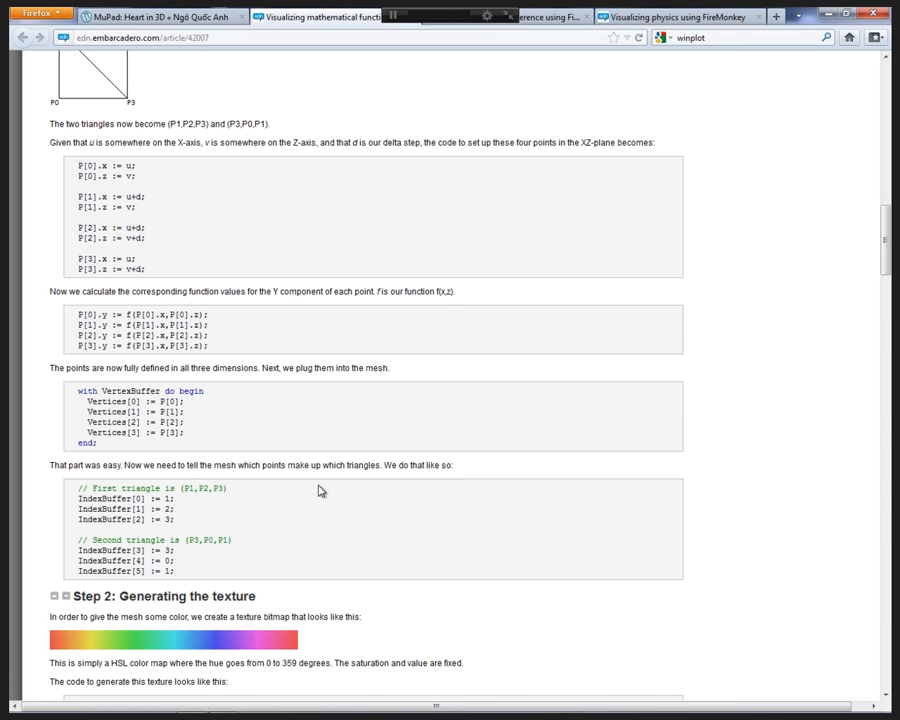
# Scroll past Steps 2 and 3 into the 'Putting it all together' code listing.
pyautogui.scroll(-3)
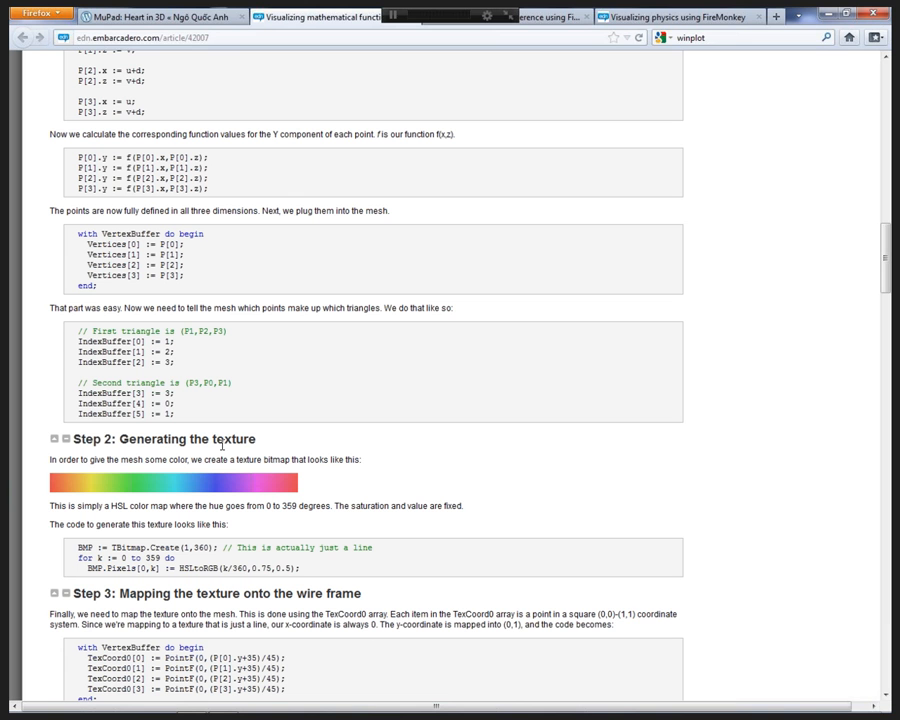
pyautogui.moveTo(309, 385)
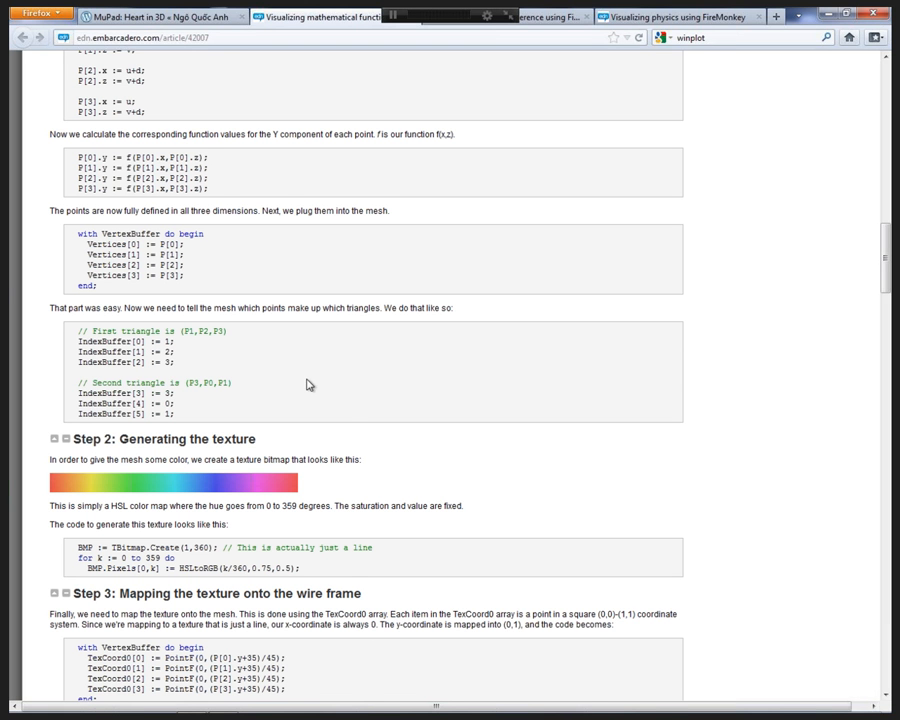
pyautogui.moveTo(303, 494)
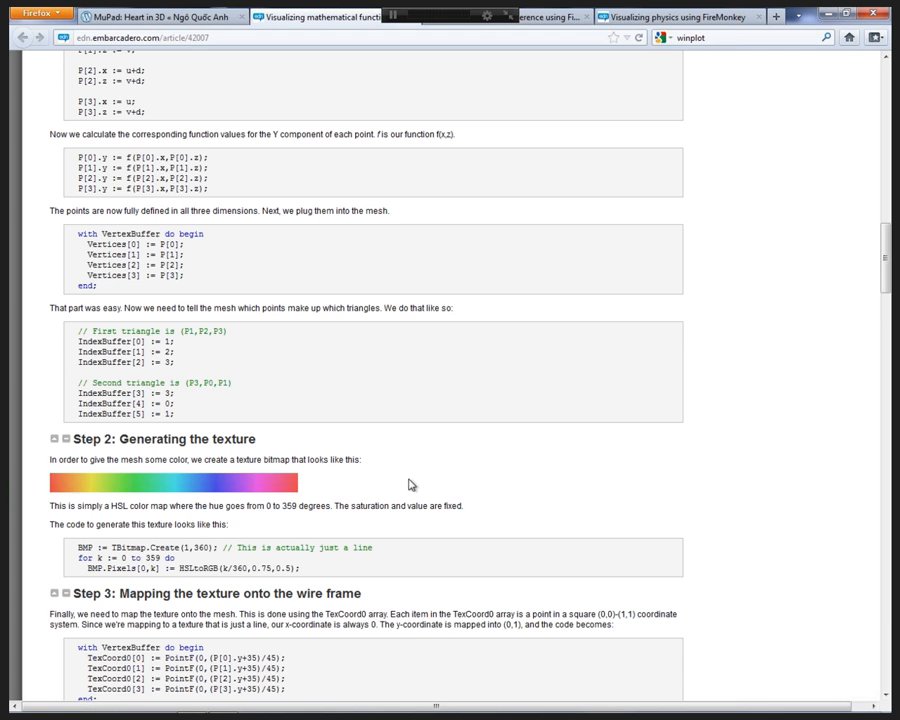
pyautogui.scroll(-3)
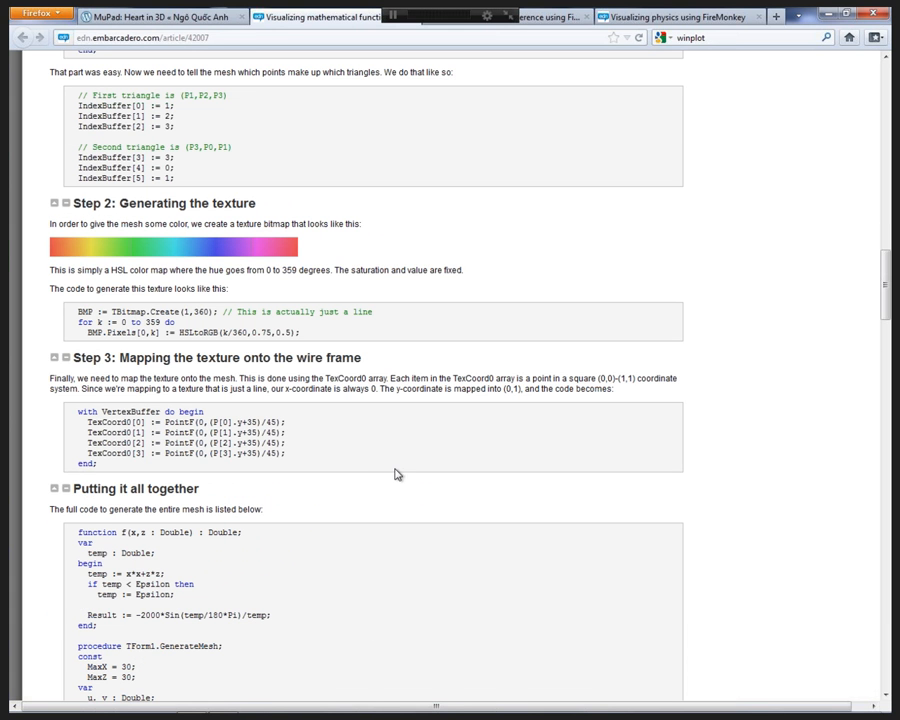
pyautogui.scroll(-3)
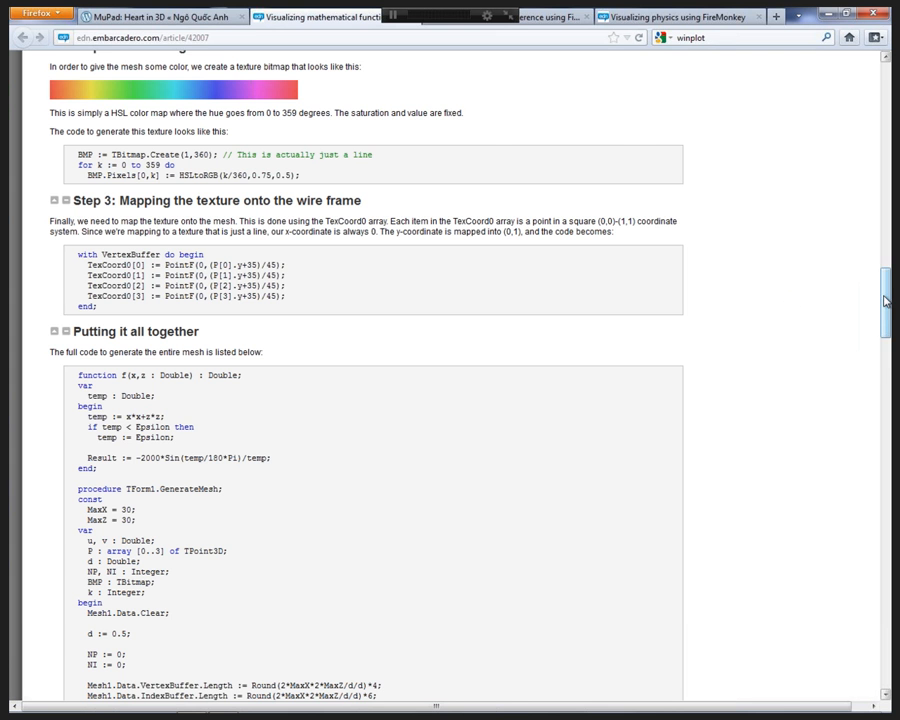
pyautogui.scroll(-3)
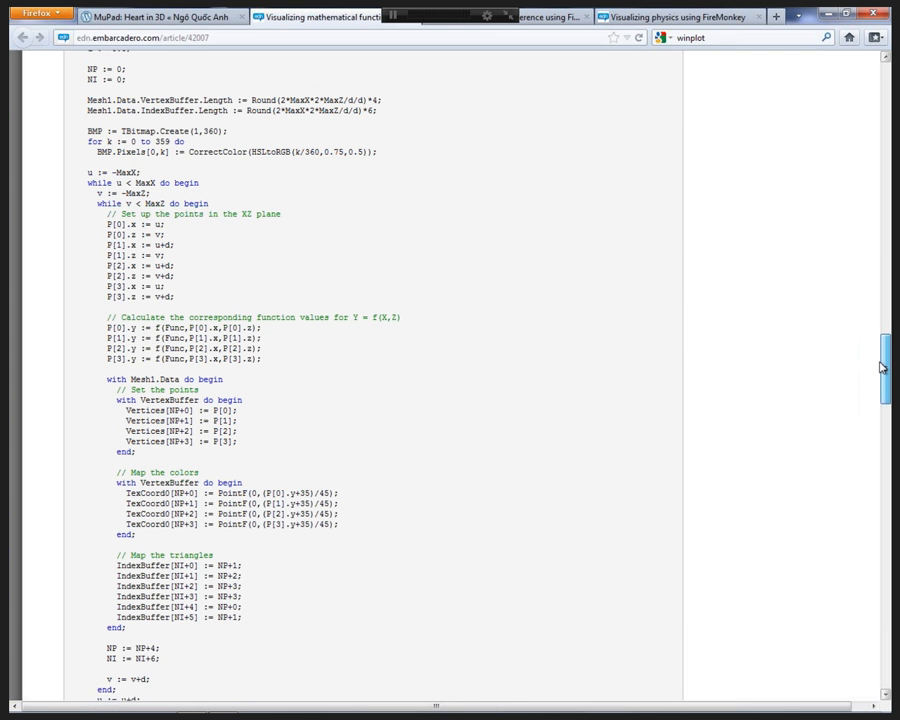
# Highlight the 'Vertices' words in the vertex lines, then scroll to the Demo application heading.
pyautogui.scroll(-3)
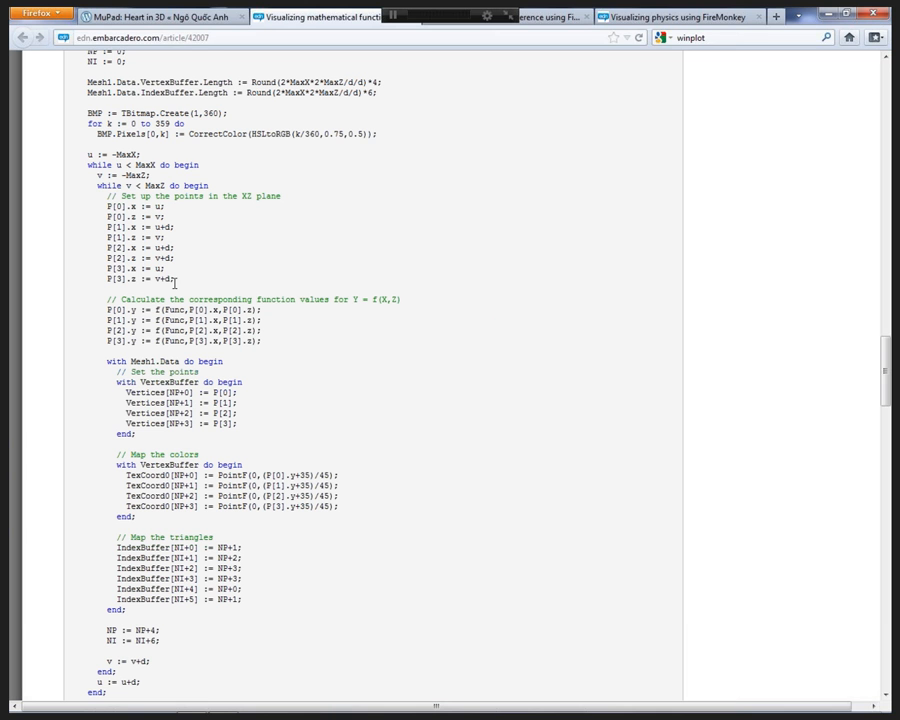
pyautogui.moveTo(68, 263)
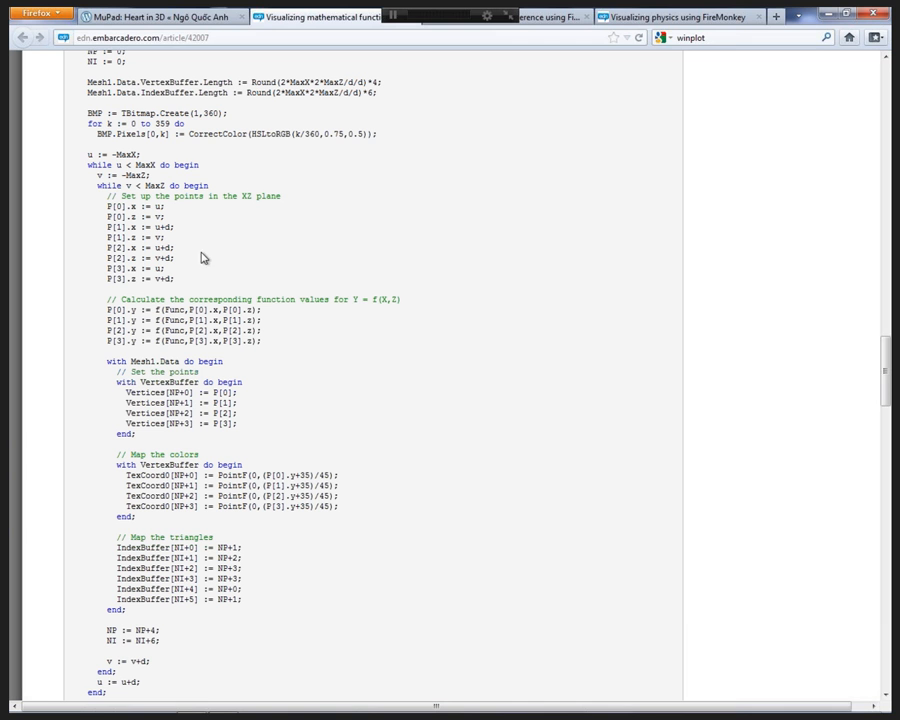
pyautogui.moveTo(240, 290)
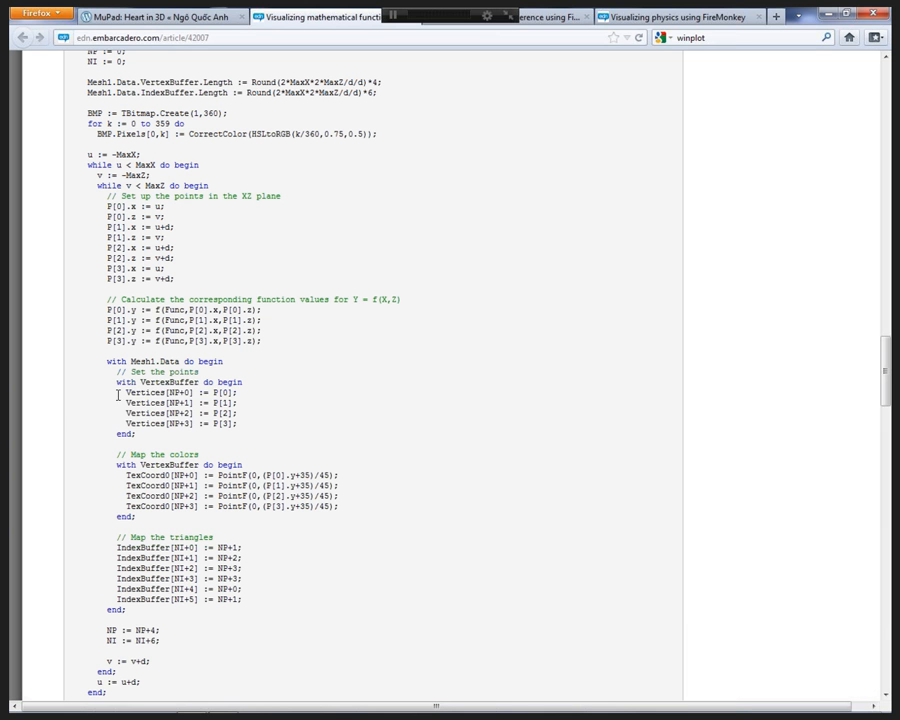
pyautogui.doubleClick(144, 423)
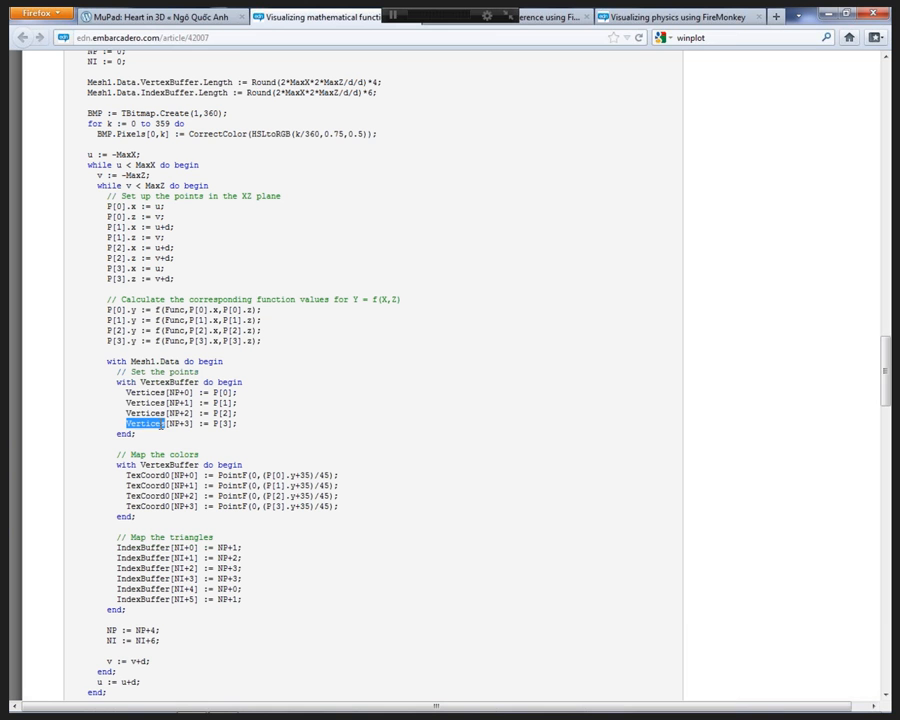
pyautogui.doubleClick(144, 413)
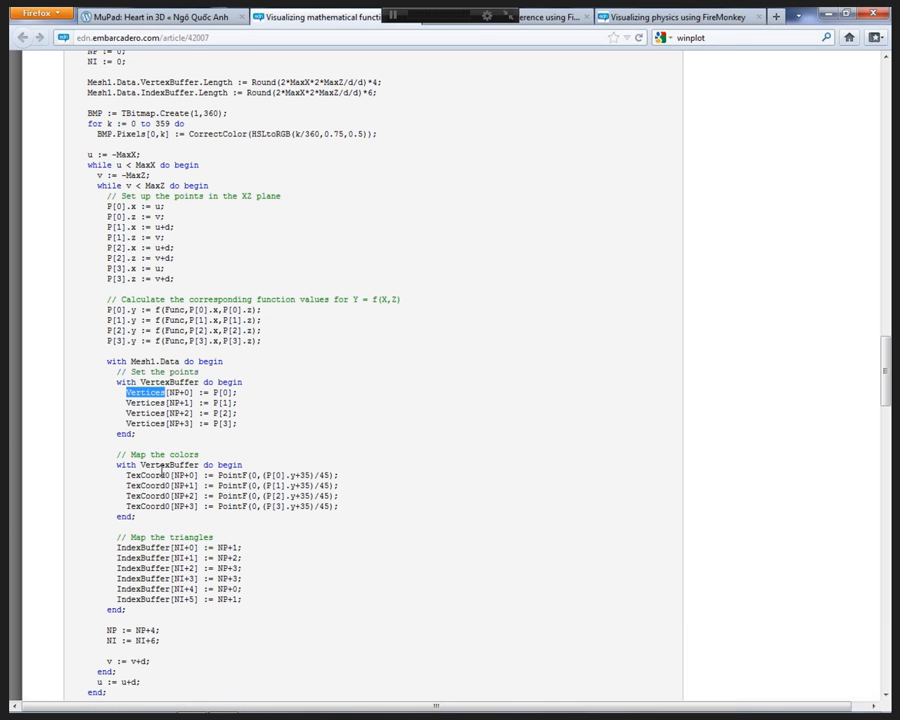
pyautogui.moveTo(160, 471)
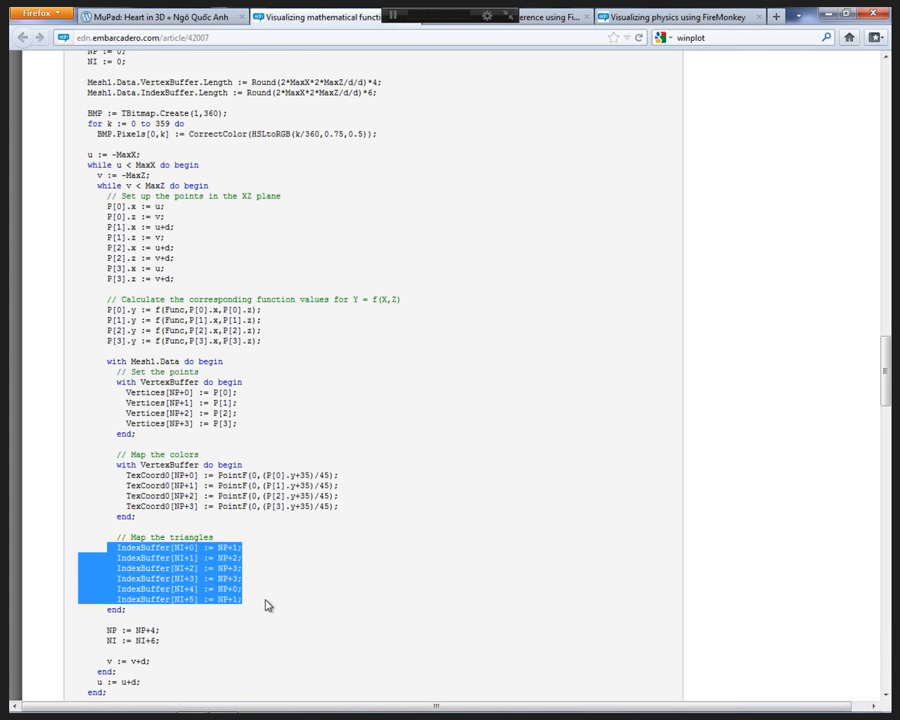
pyautogui.scroll(-3)
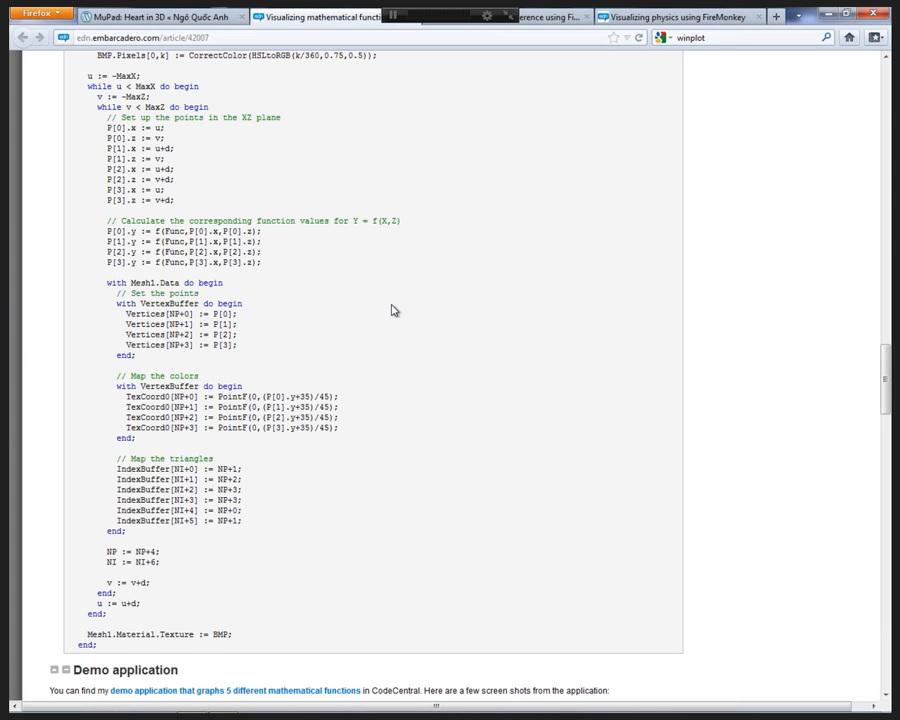
# Scroll back up to the article's title and rainbow ripple-surface image.
pyautogui.scroll(3)
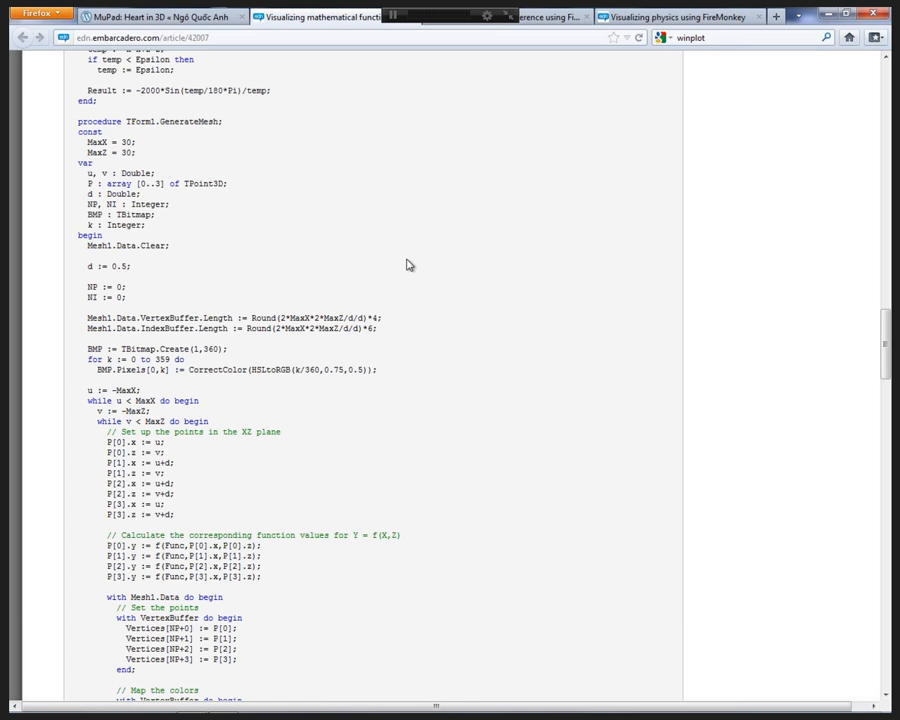
pyautogui.scroll(-3)
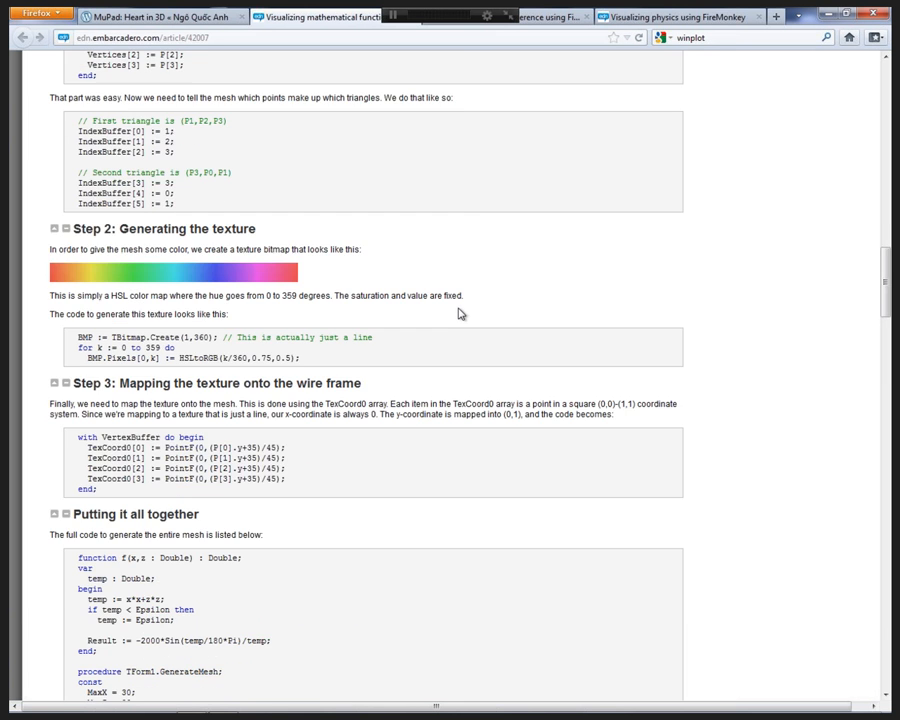
pyautogui.scroll(3)
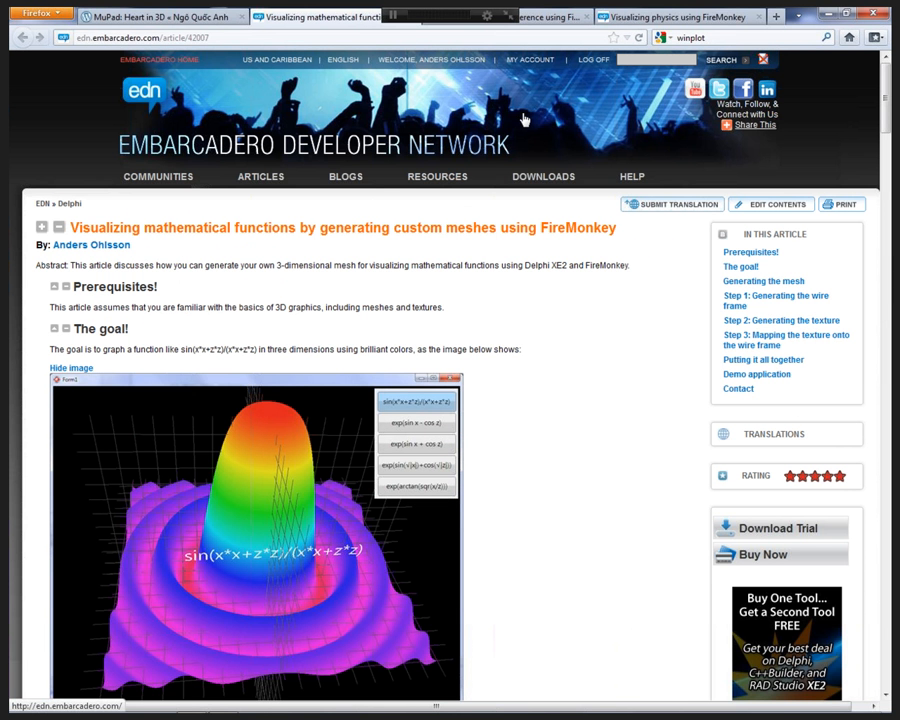